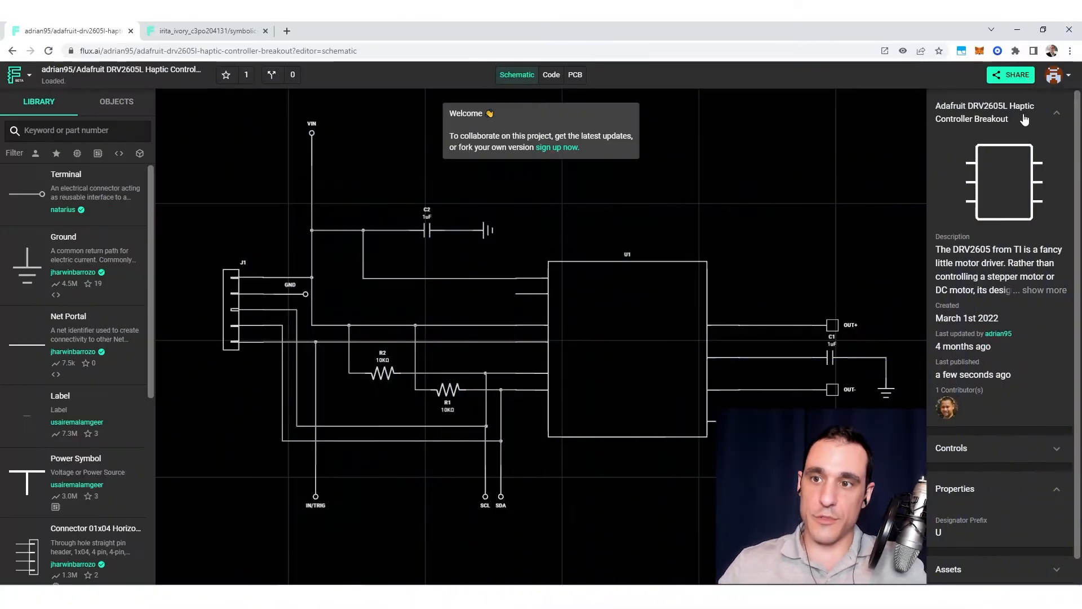
mouse_move(1012, 115)
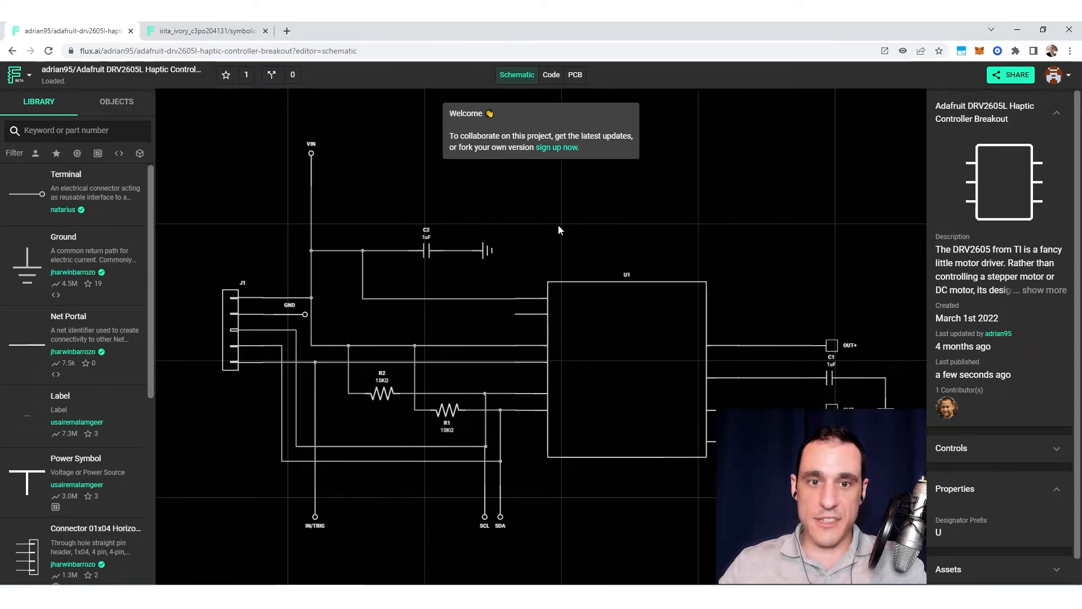
mouse_move(592, 84)
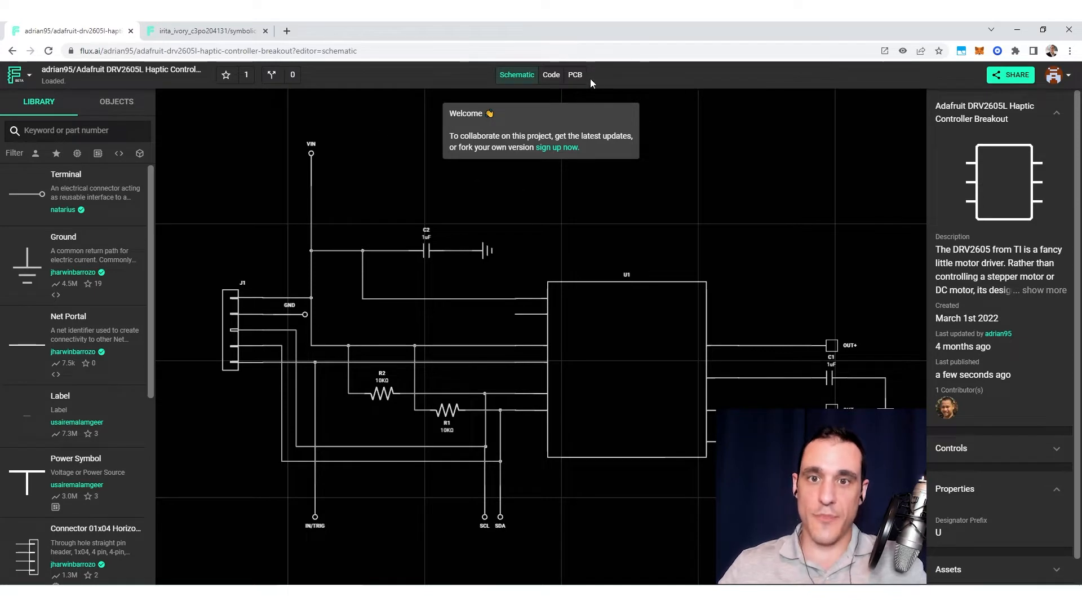
Step: Show the routed PCB layout of the Adafruit DRV2605L Haptic Controller Breakout project
left_click(575, 75)
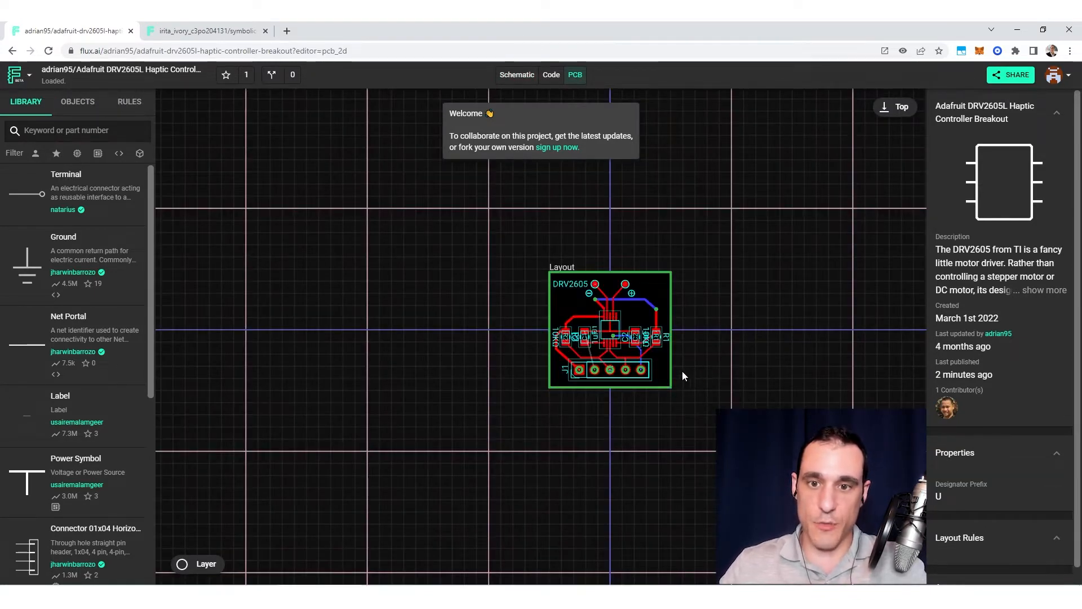
mouse_move(697, 213)
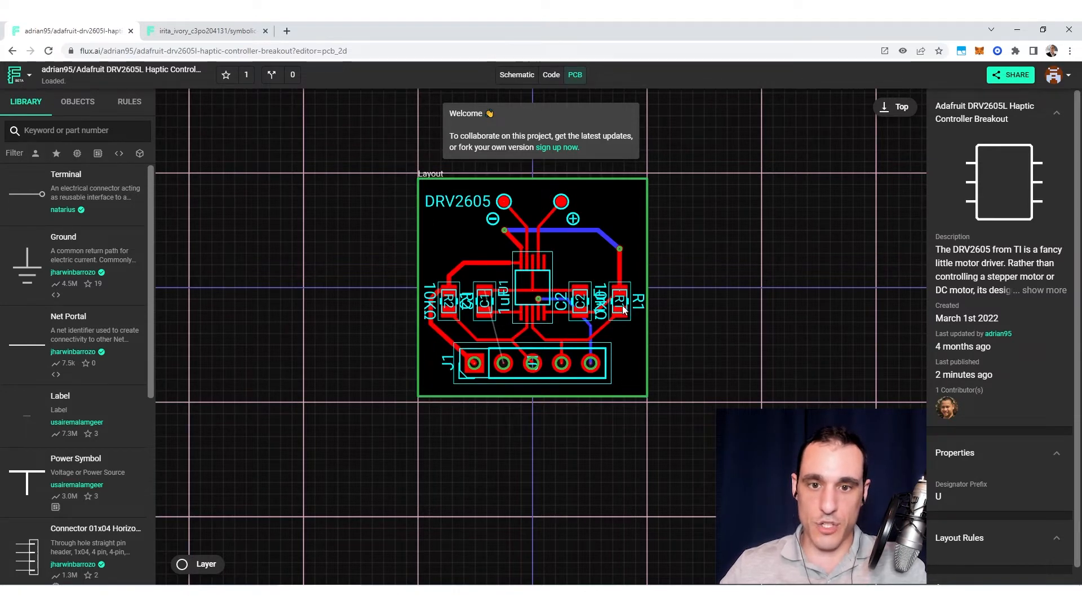
mouse_move(760, 300)
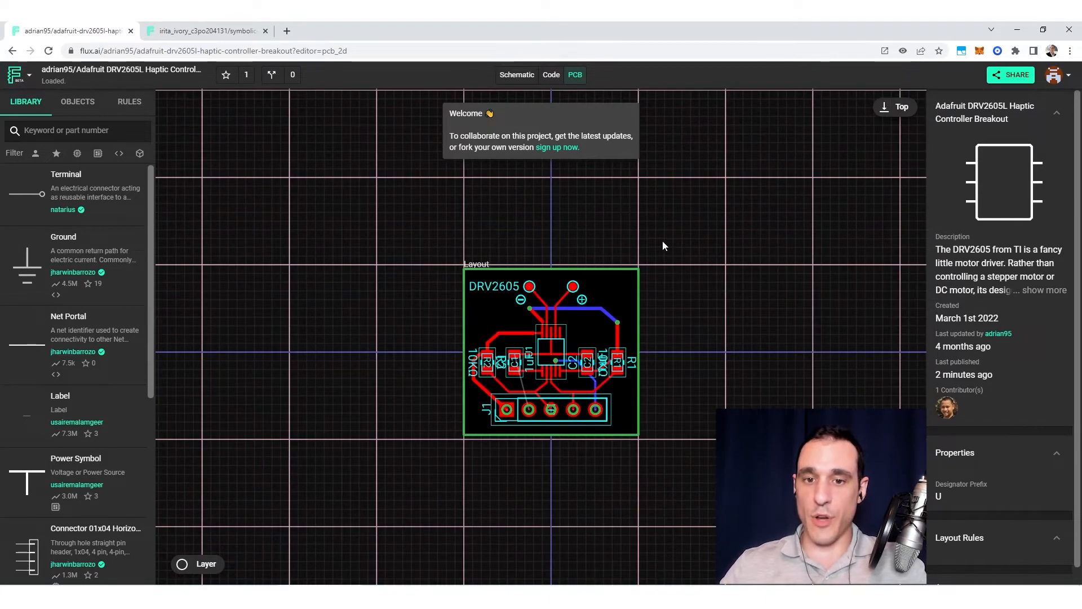
mouse_move(390, 396)
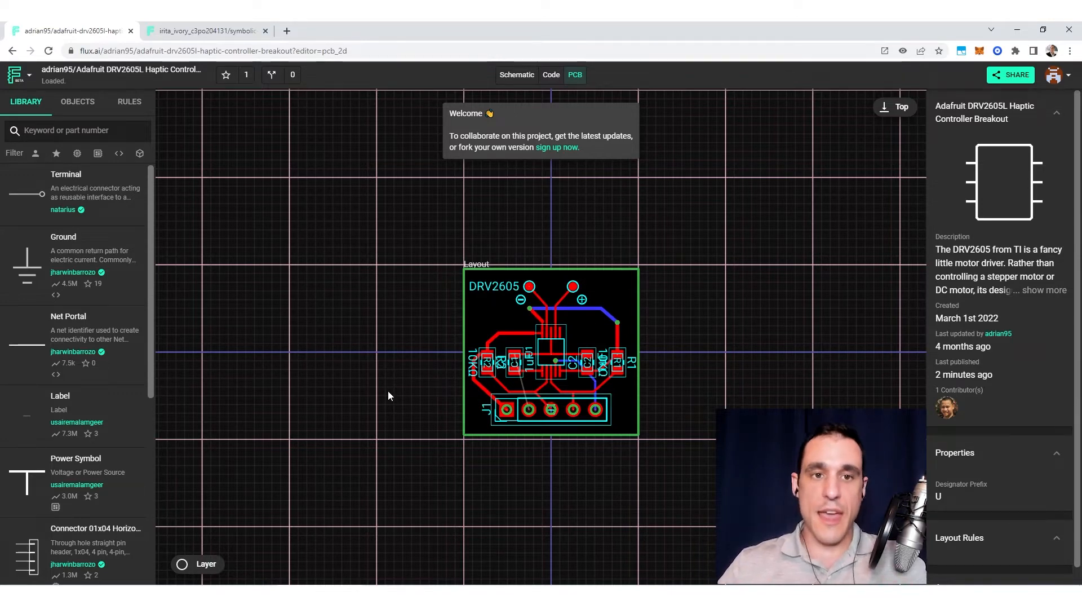
mouse_move(382, 357)
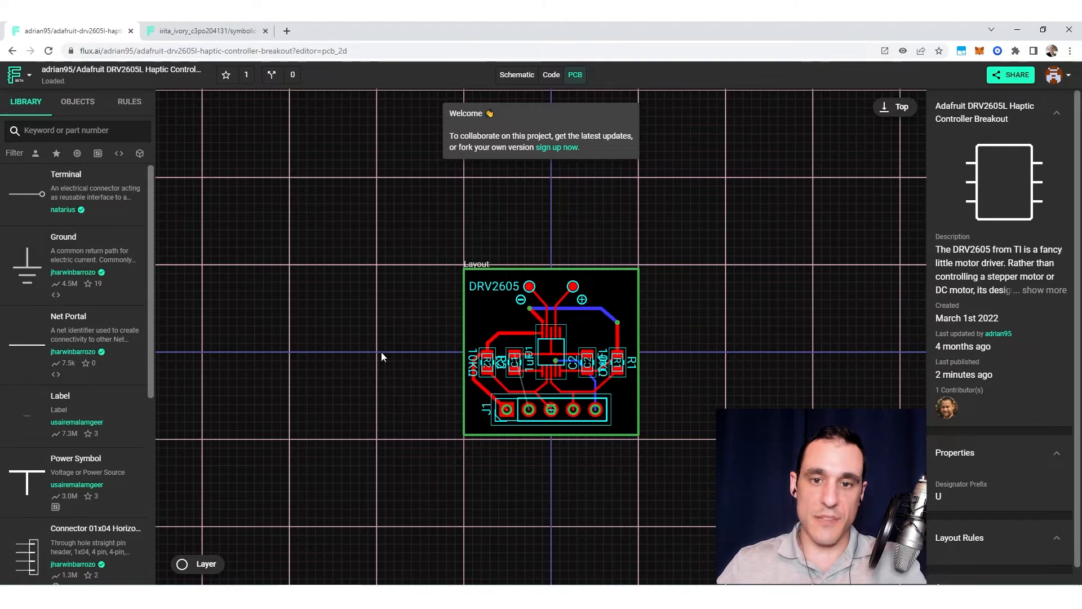
mouse_move(241, 177)
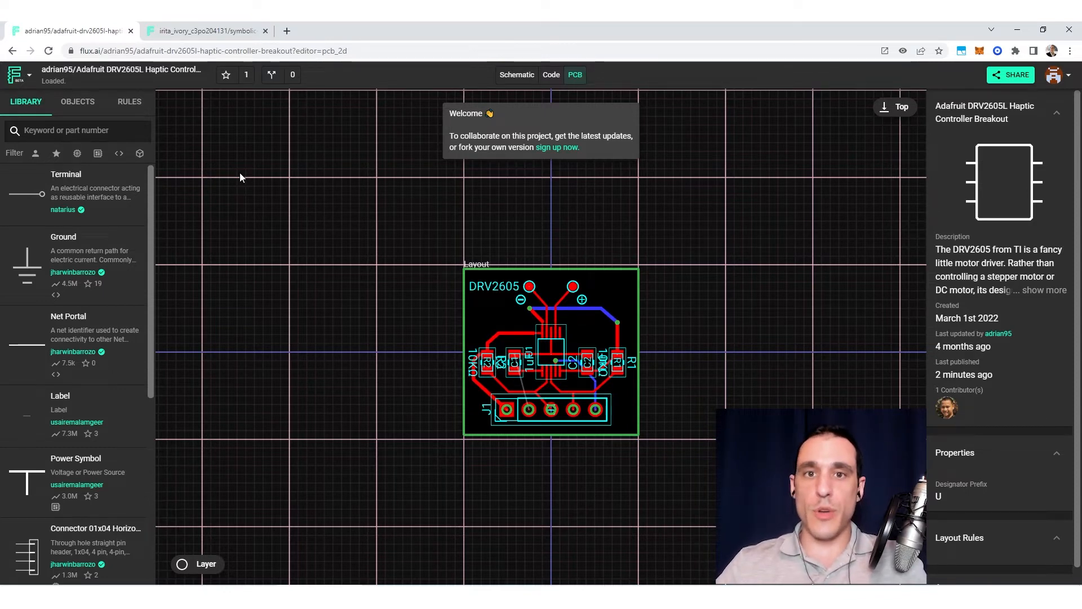
Step: Toggle the breakout between schematic and PCB, then switch to the Symbolic Rose Replicator project
left_click(516, 74)
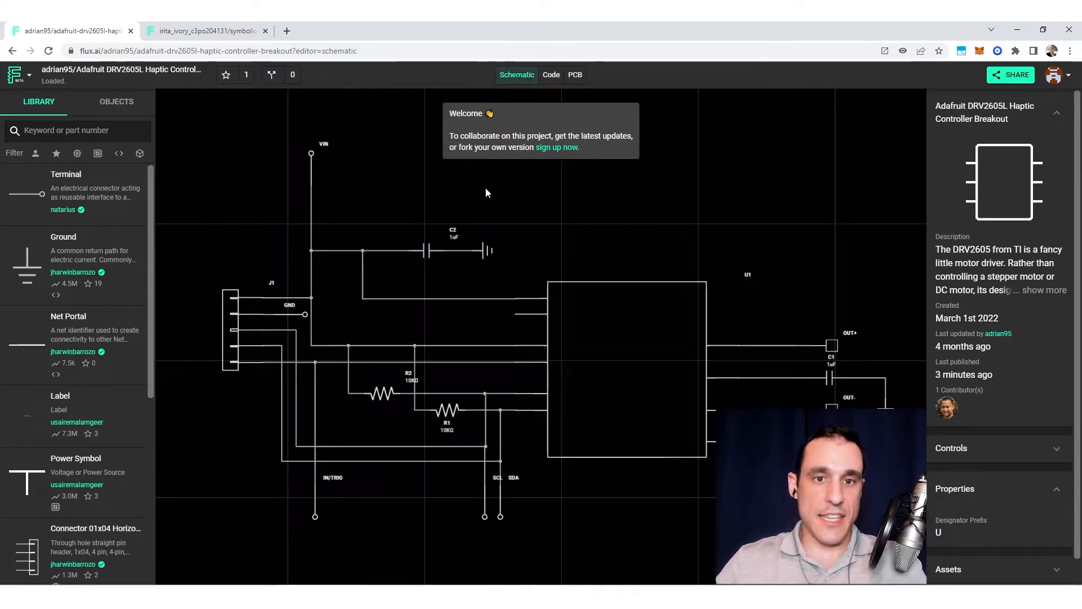
mouse_move(687, 220)
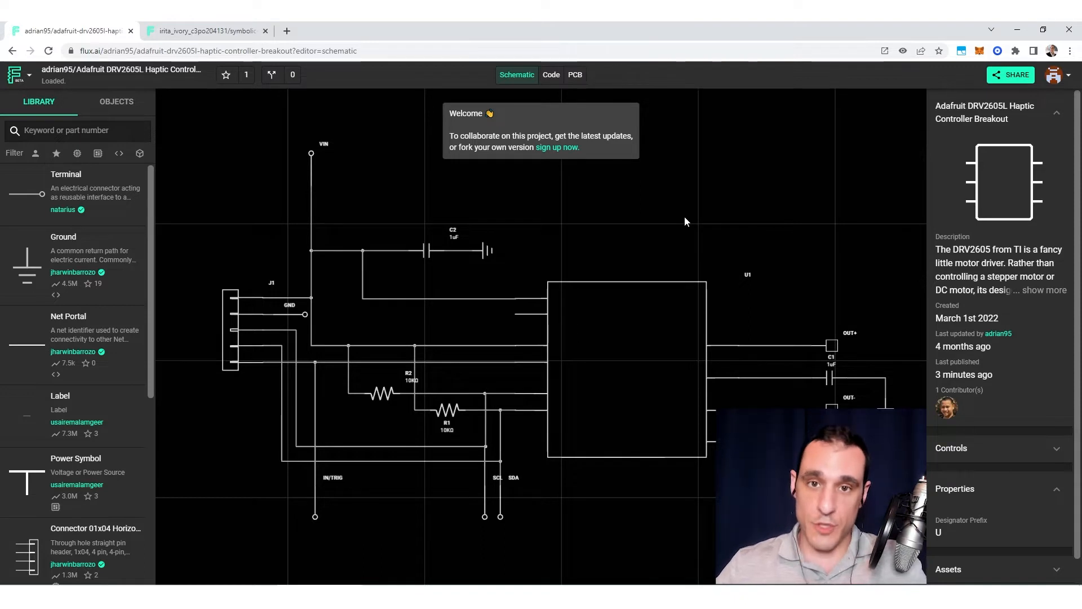
mouse_move(645, 85)
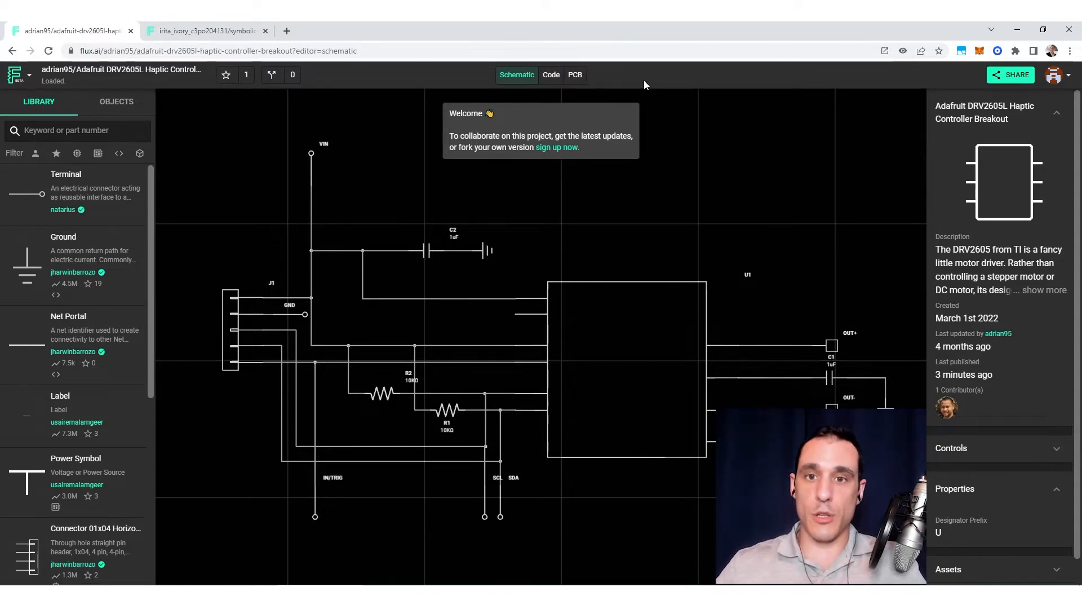
left_click(575, 75)
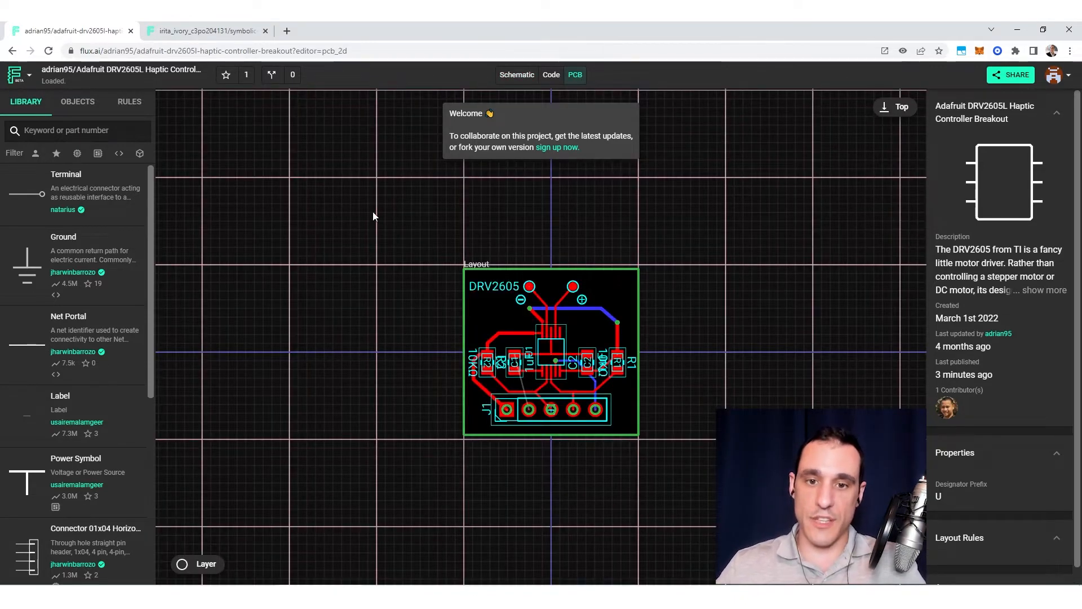
mouse_move(461, 507)
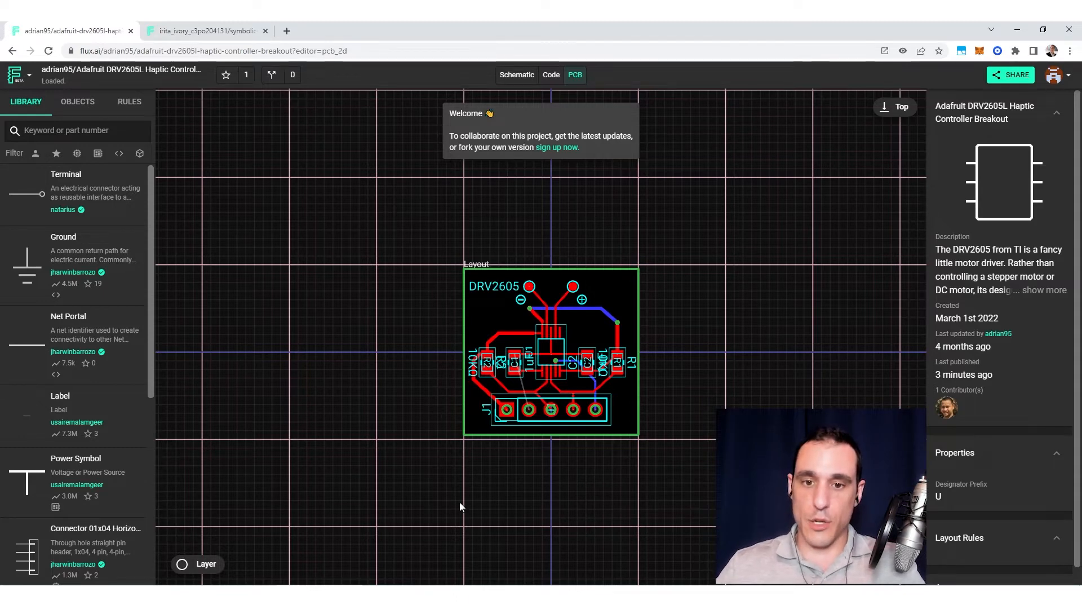
mouse_move(757, 274)
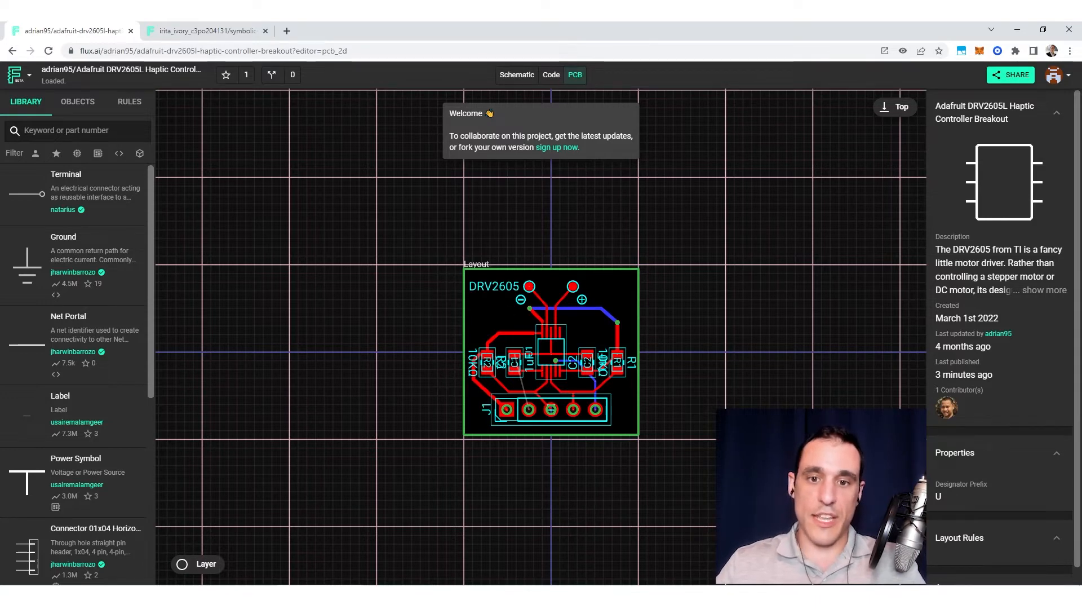
mouse_move(328, 214)
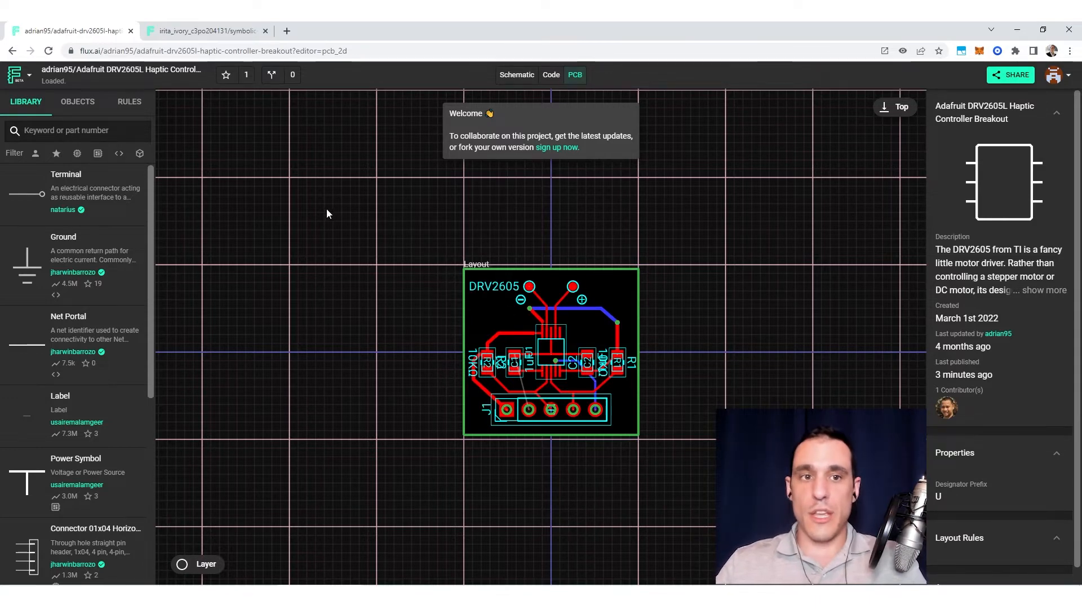
mouse_move(237, 138)
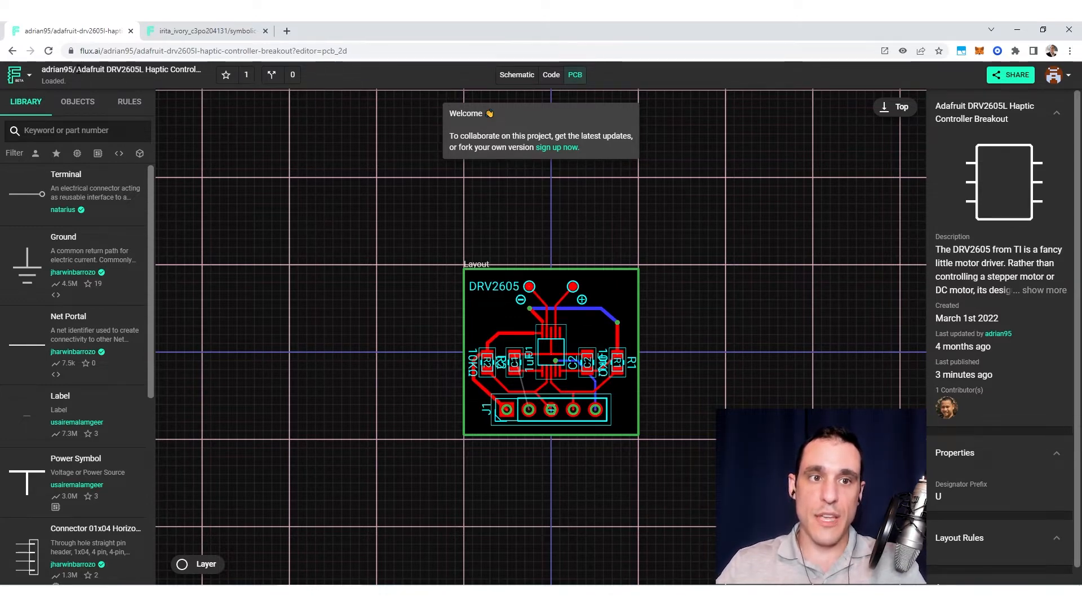
mouse_move(262, 167)
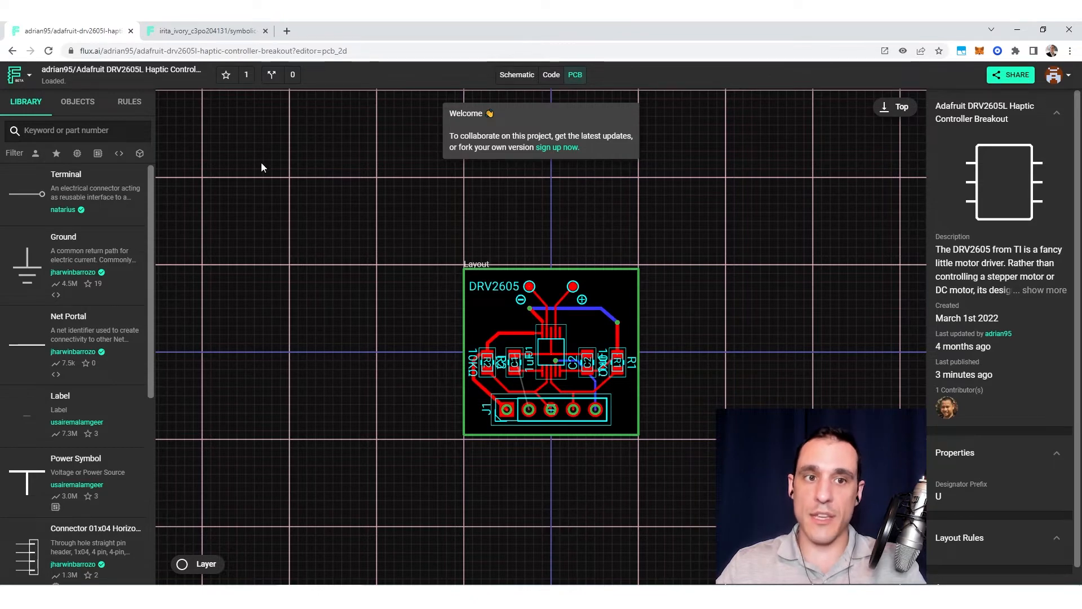
mouse_move(338, 203)
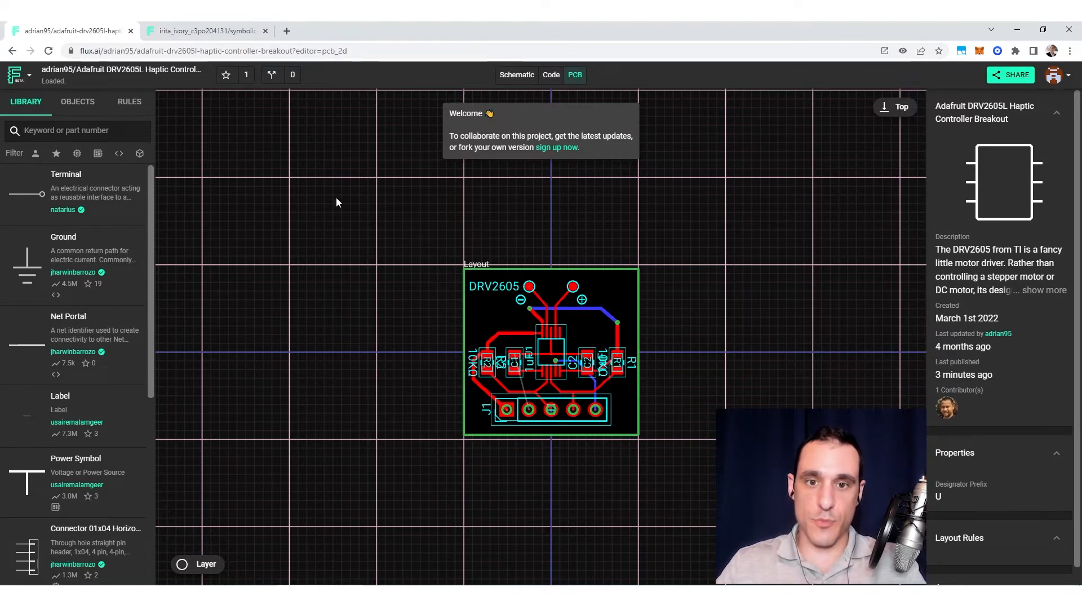
left_click(208, 31)
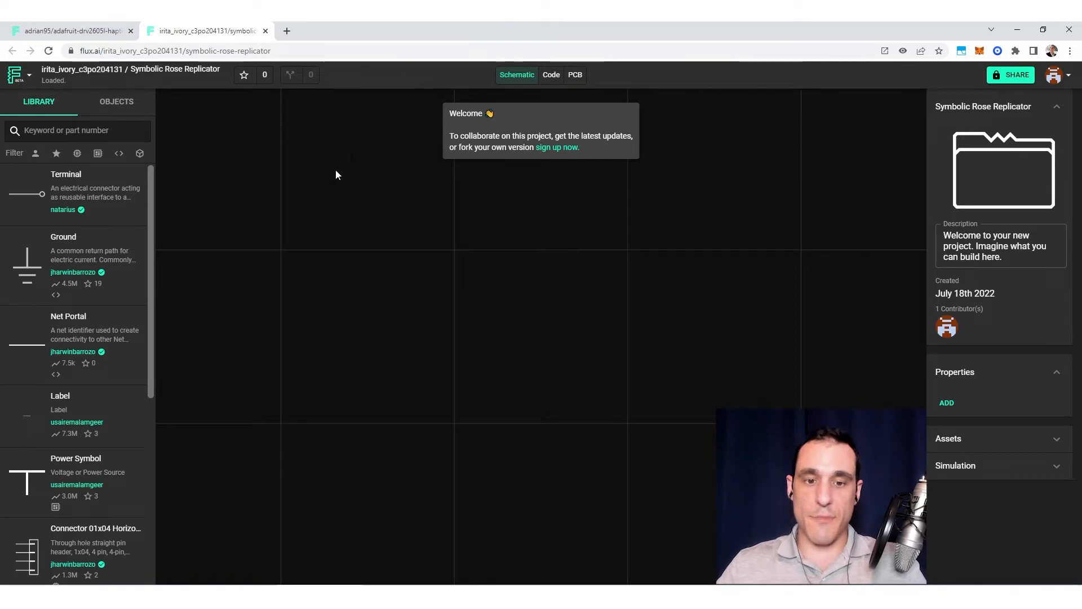
Step: Search the library for 'DRV2605L Haptic Controller' and place the Adafruit breakout as U1
left_click(73, 30)
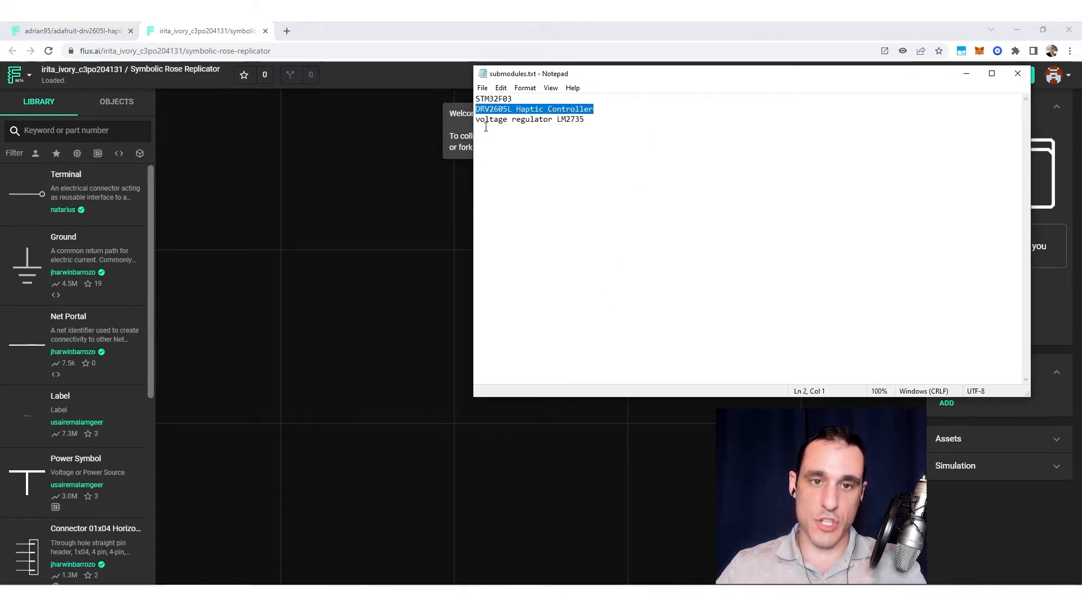
left_click(1018, 74)
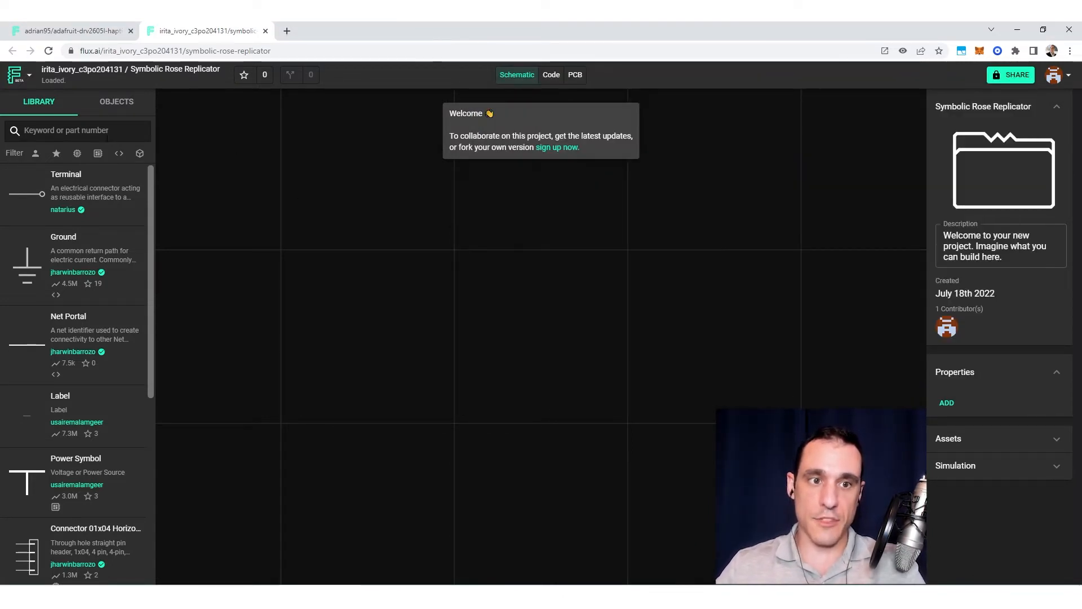
type("DRV2605L Haptic Controller")
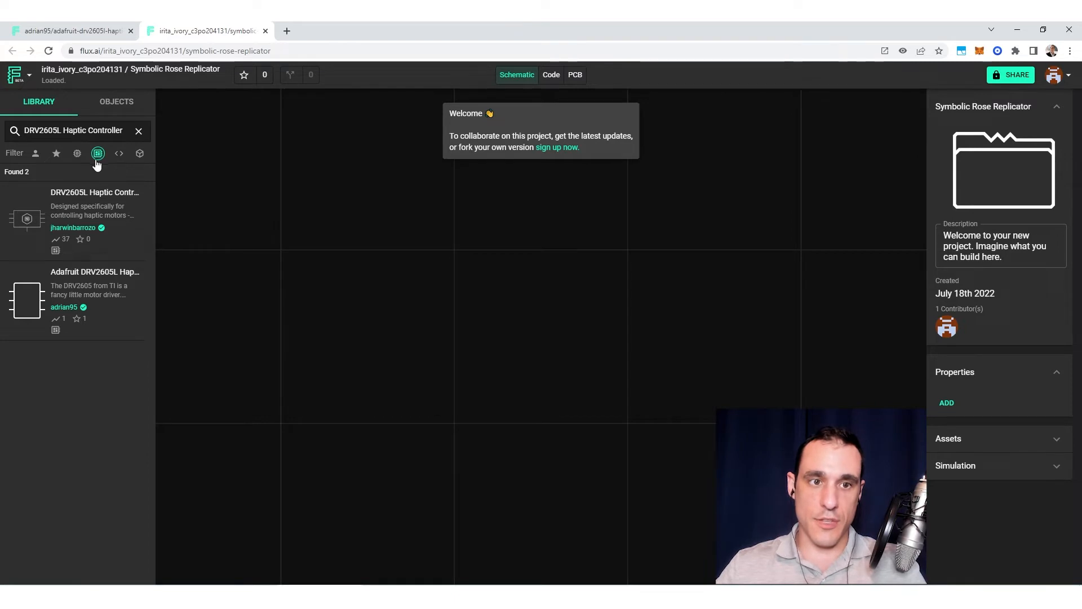
mouse_move(117, 308)
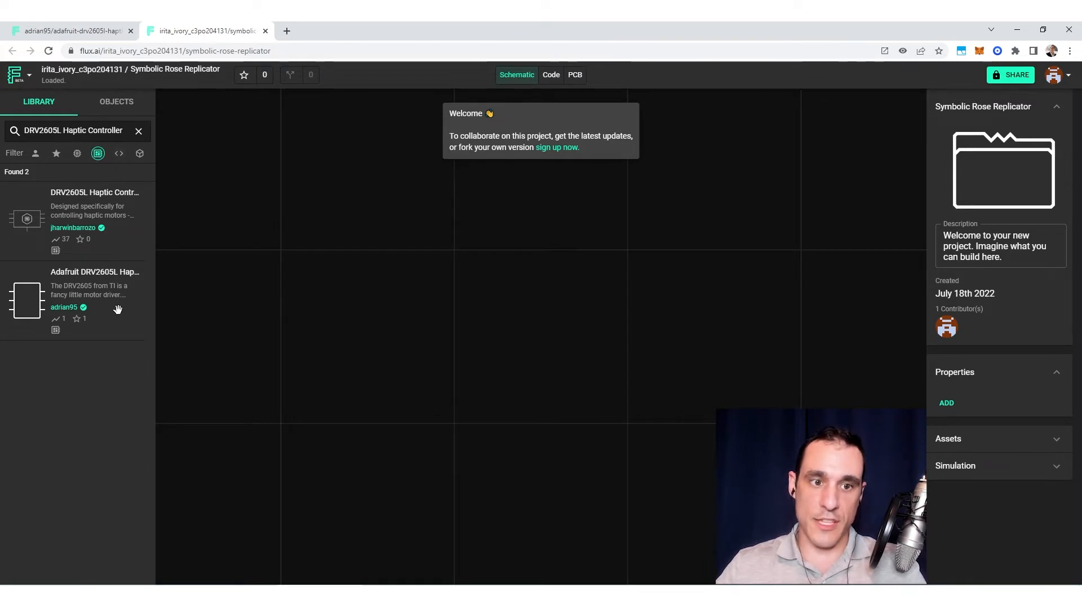
mouse_move(132, 294)
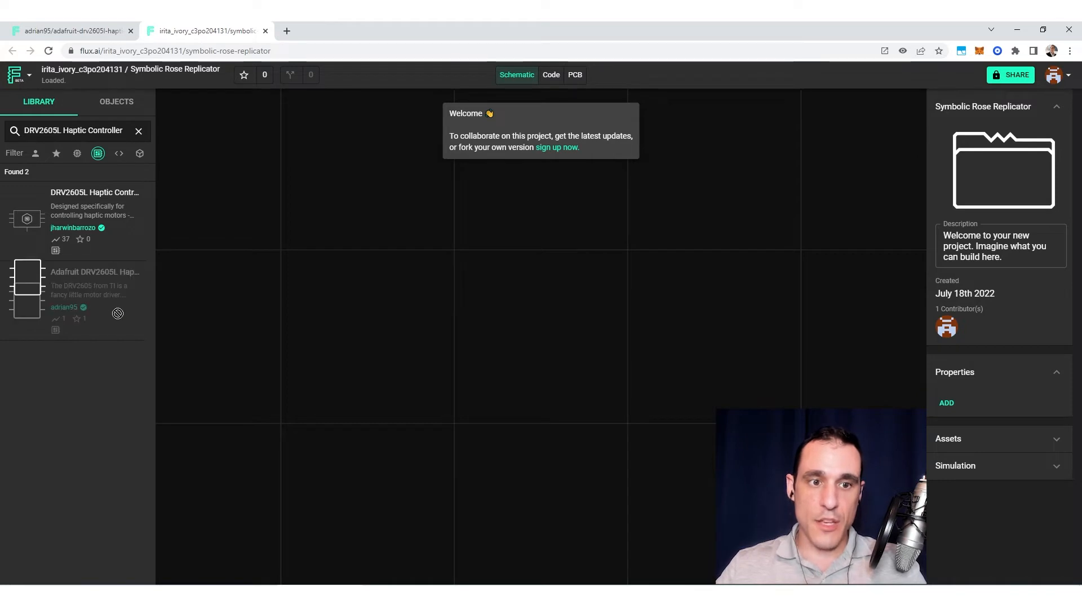
left_click_drag(27, 289, 580, 283)
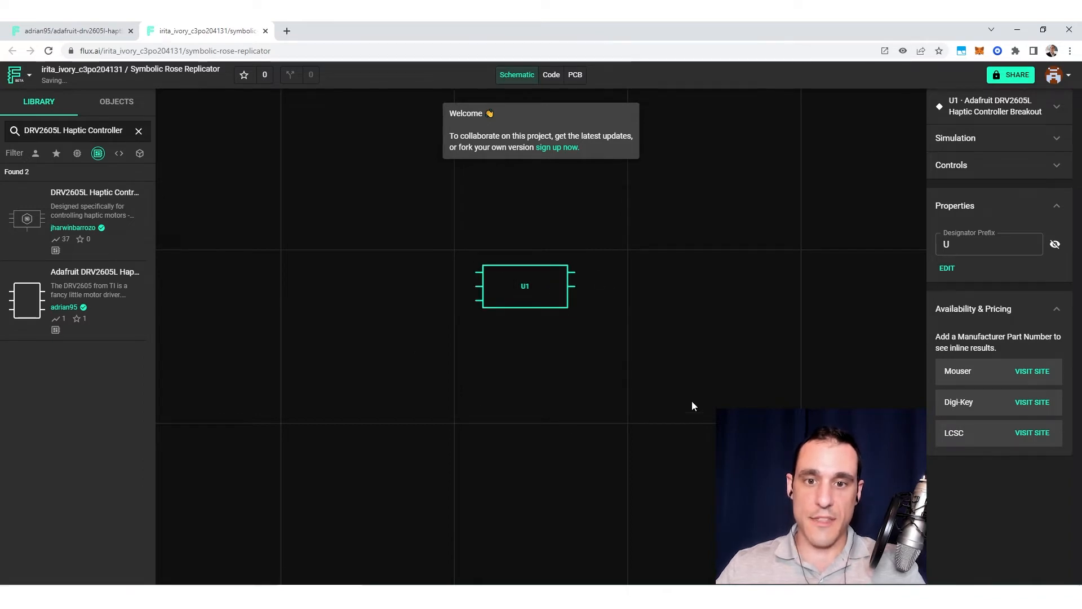
mouse_move(458, 278)
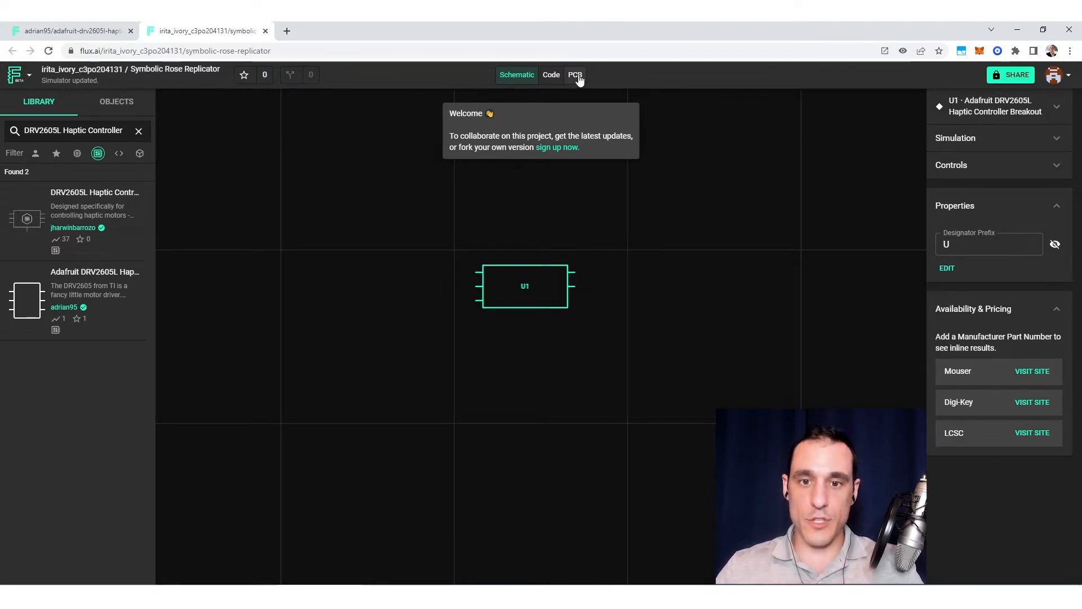
Step: Move the DRV2605L footprint left of centre inside the PCB board outline
left_click(575, 75)
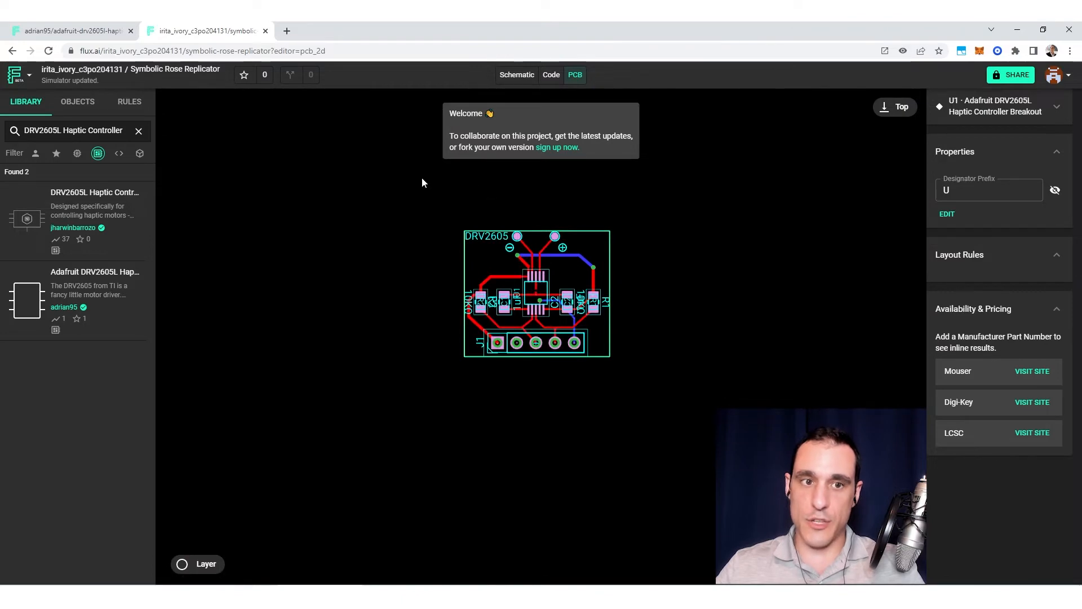
mouse_move(584, 111)
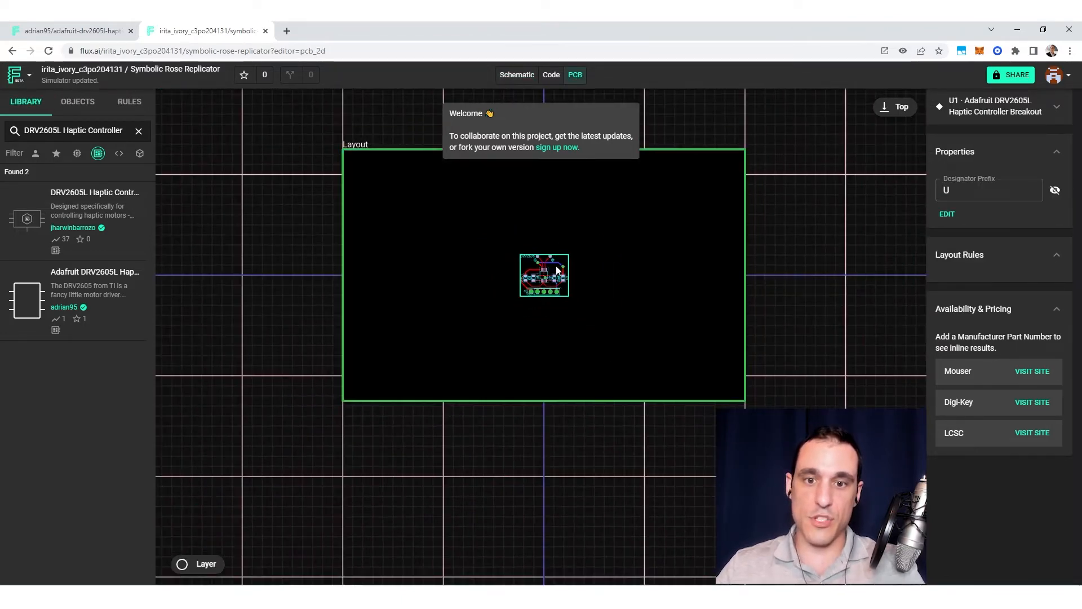
left_click_drag(544, 274, 431, 328)
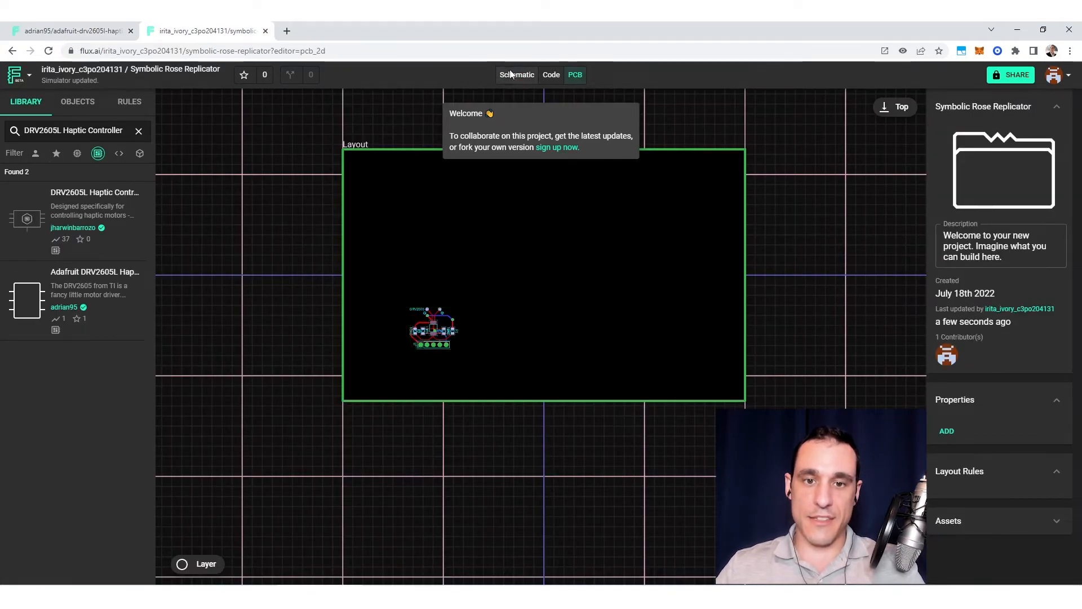
Step: Back on the schematic, clear the old search and search the library for 'STM32F03'
left_click(517, 74)
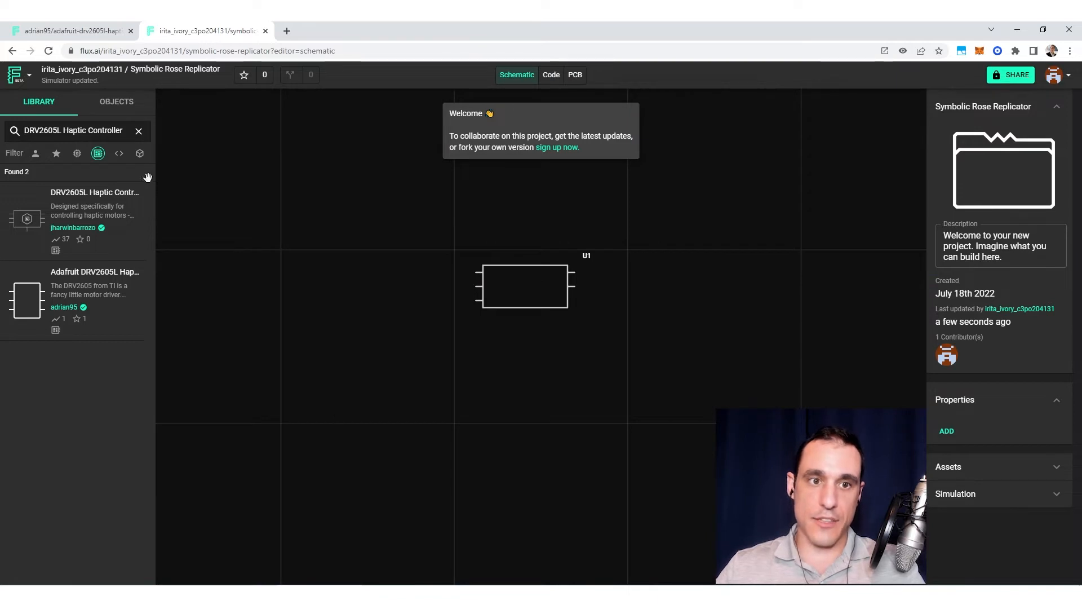
left_click(138, 131)
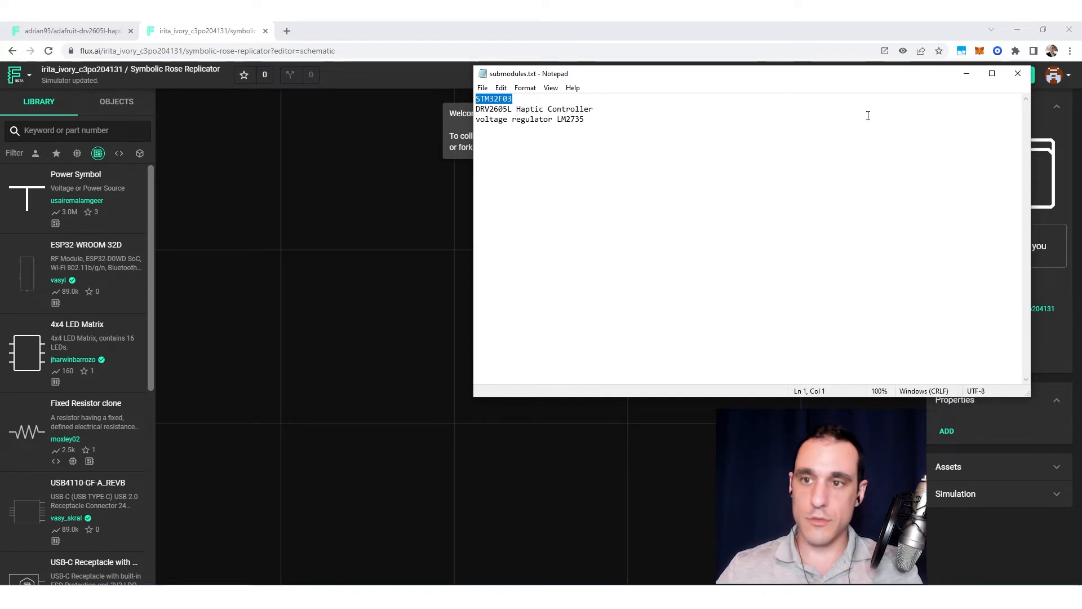
left_click(1018, 74)
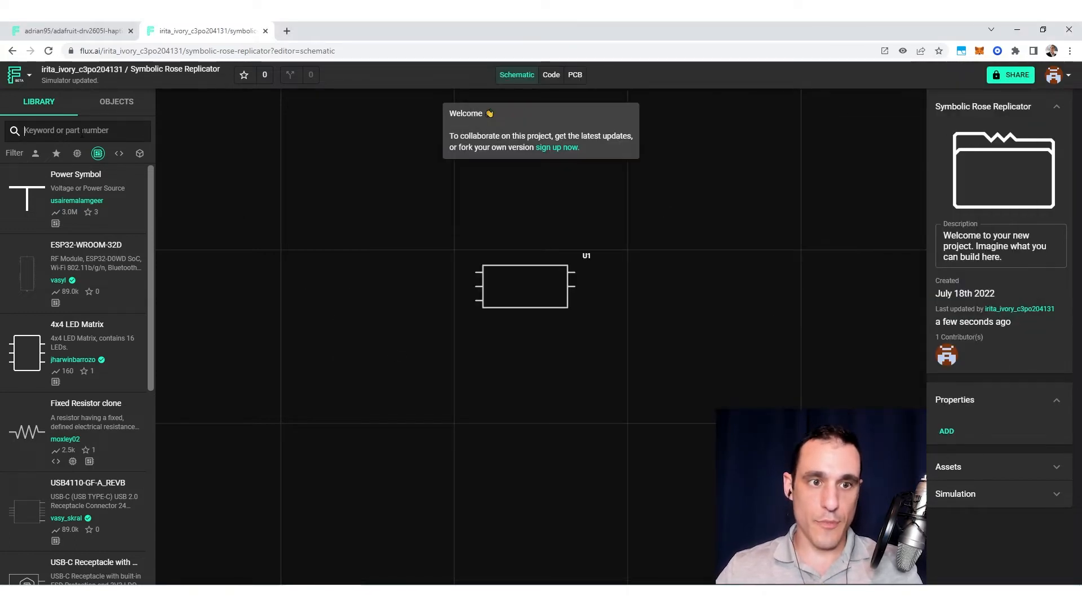
type("STM32F03")
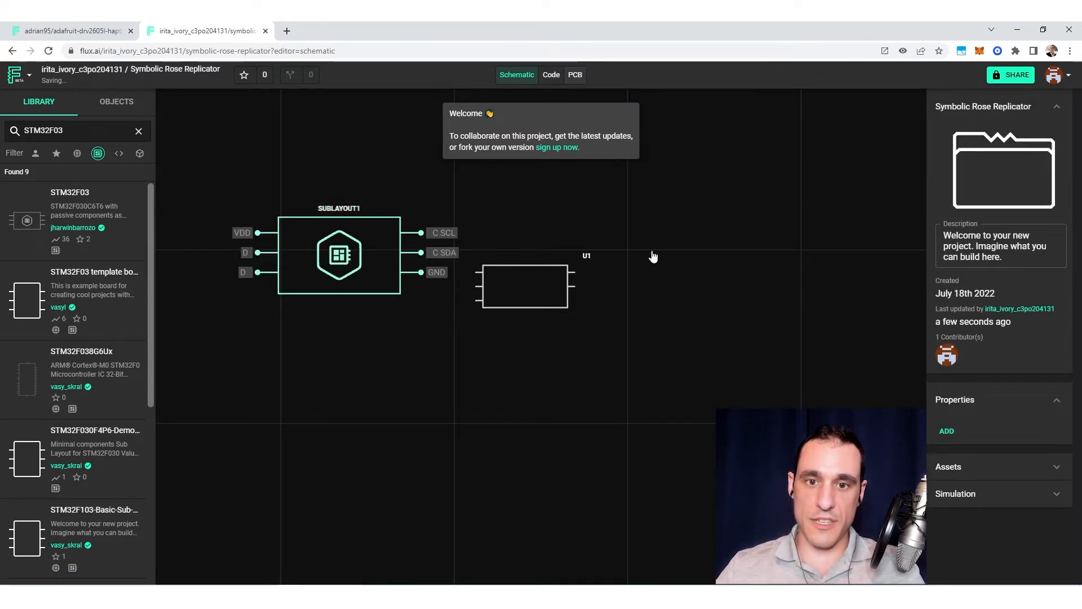
left_click(575, 75)
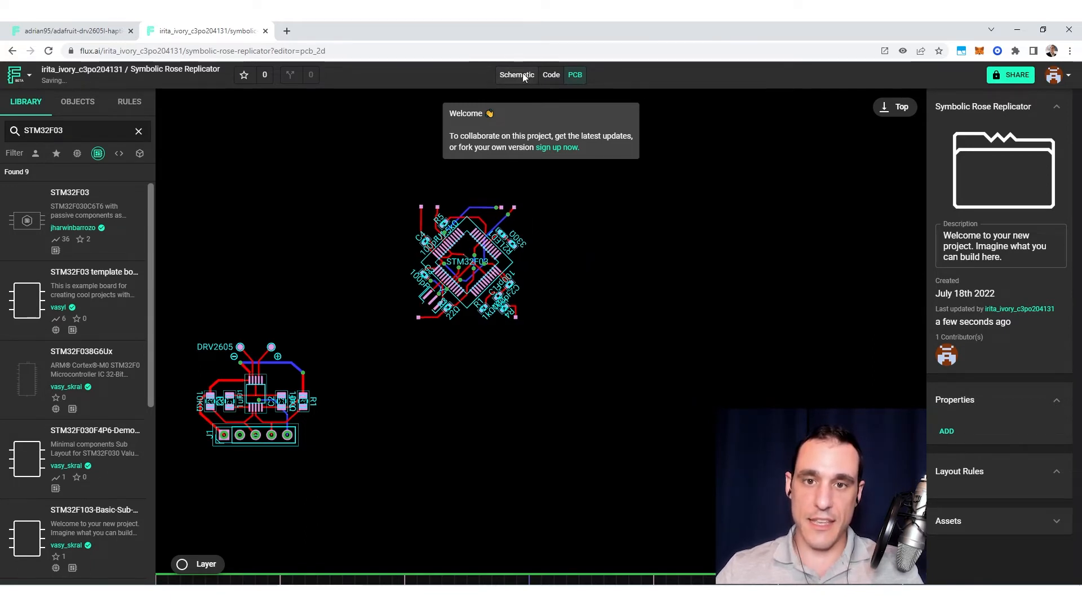
left_click(516, 75)
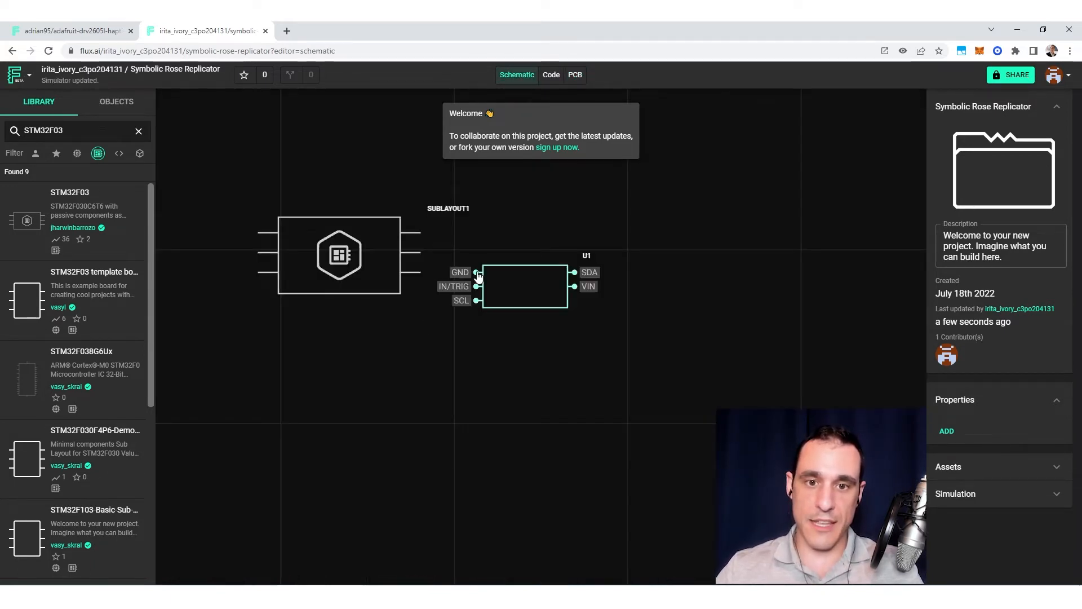
mouse_move(520, 275)
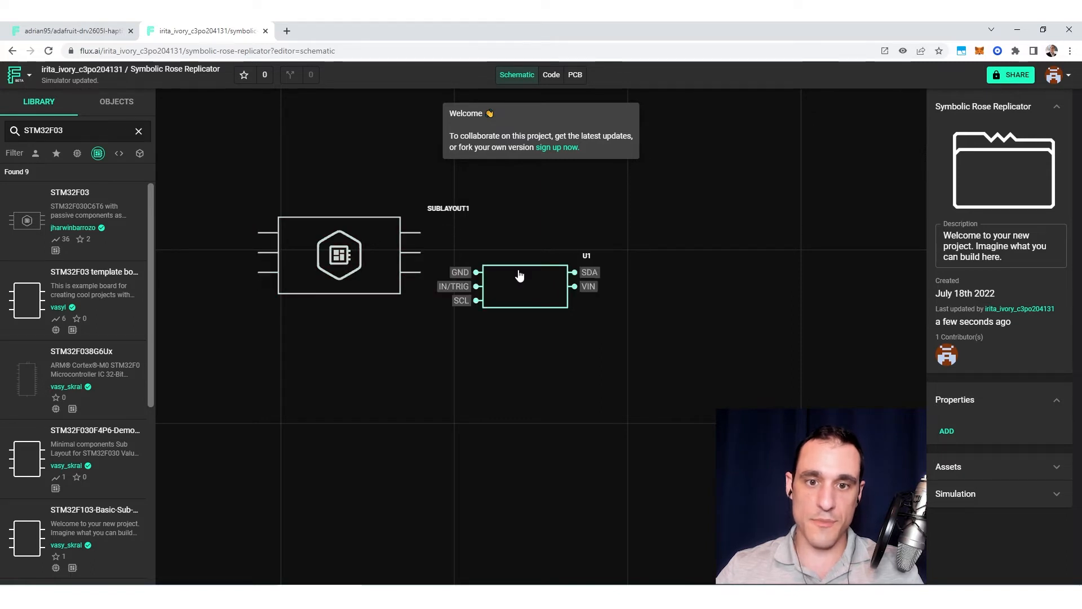
left_click(450, 250)
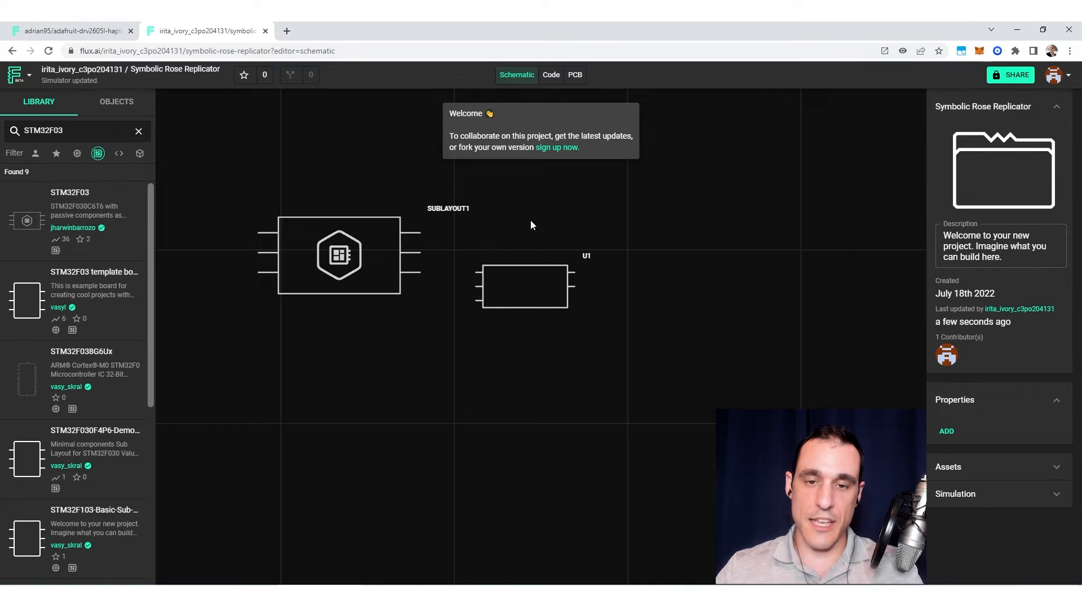
mouse_move(671, 191)
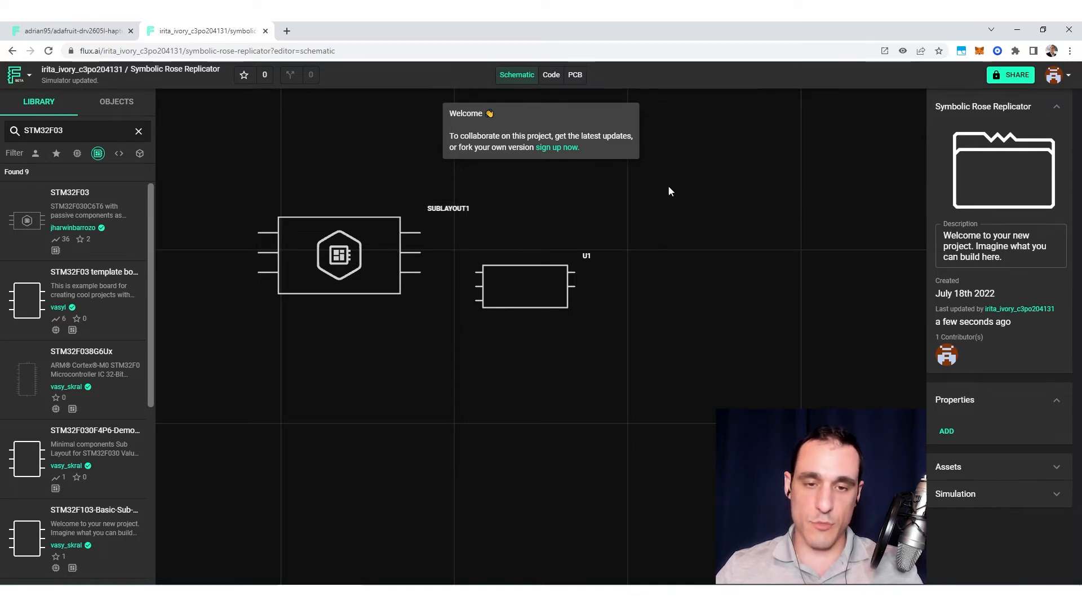
mouse_move(405, 177)
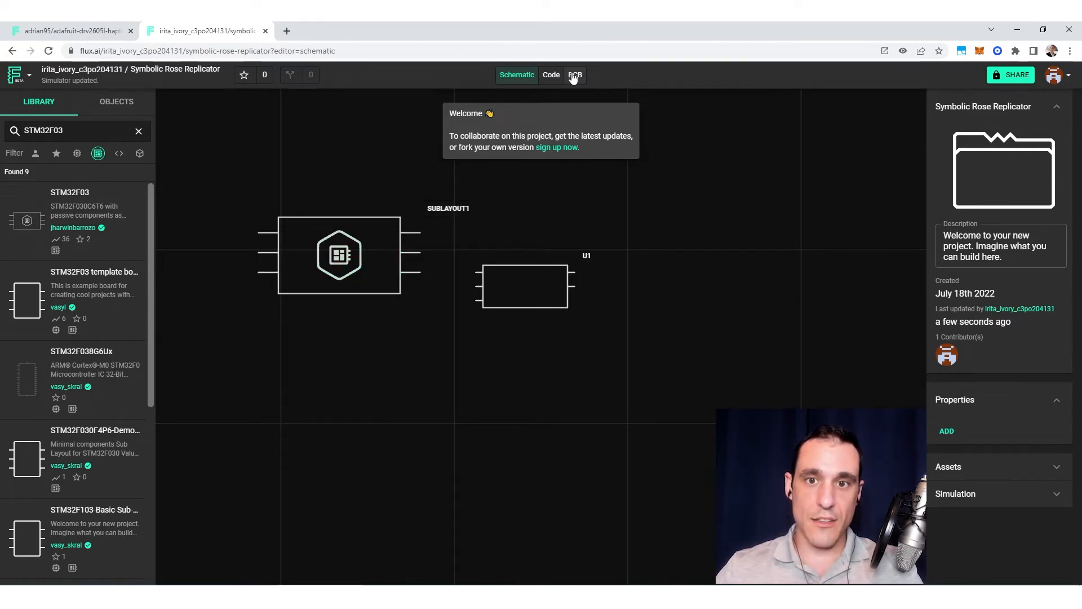
Step: Move the STM32F03 footprint down beside the DRV2605 on the board, then return to the schematic
left_click(575, 75)
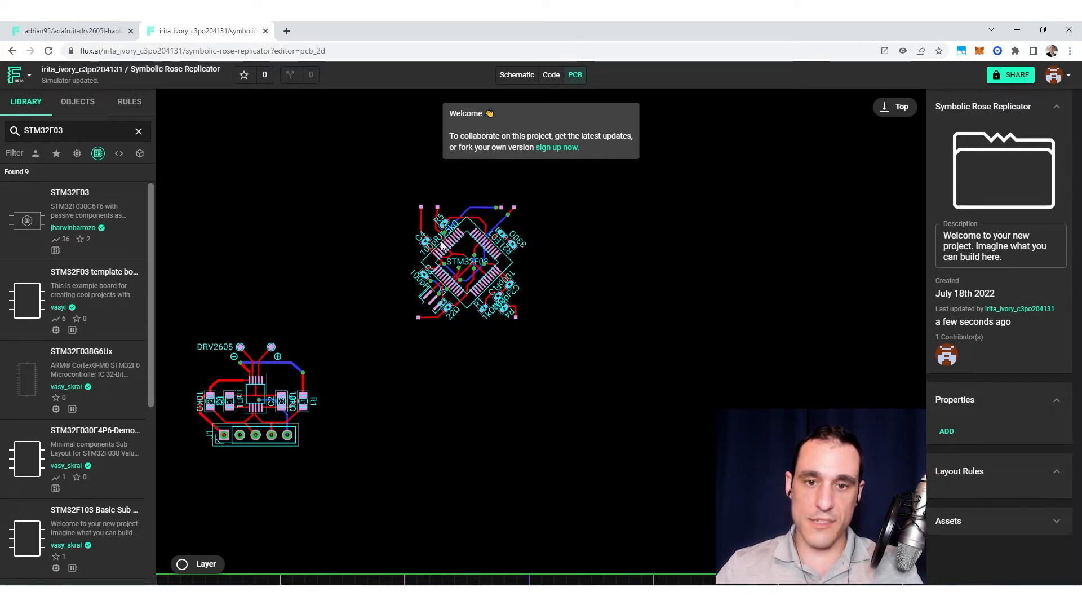
mouse_move(481, 375)
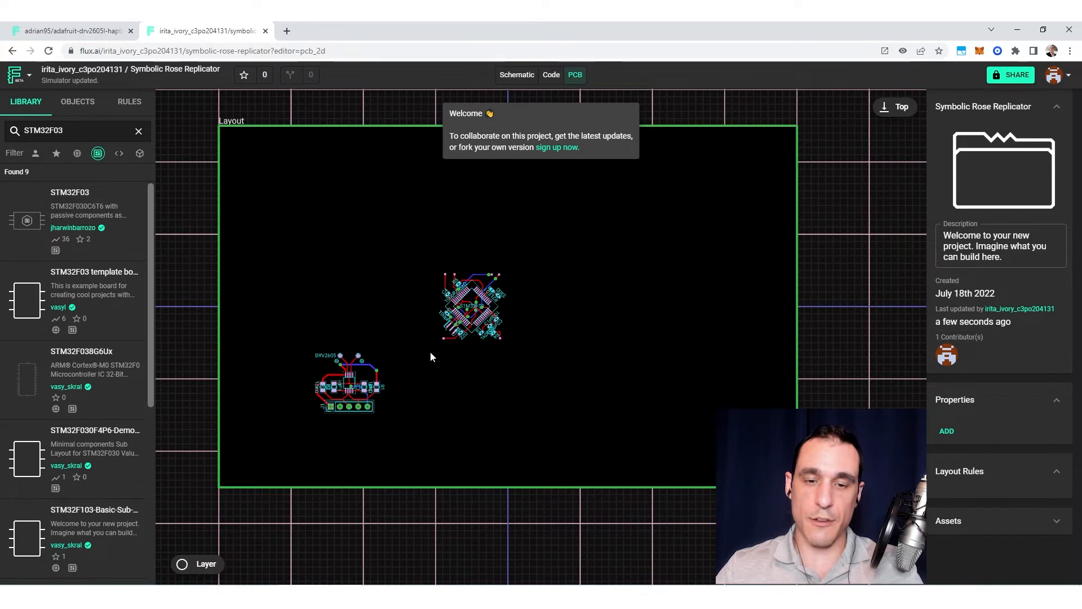
left_click(471, 305)
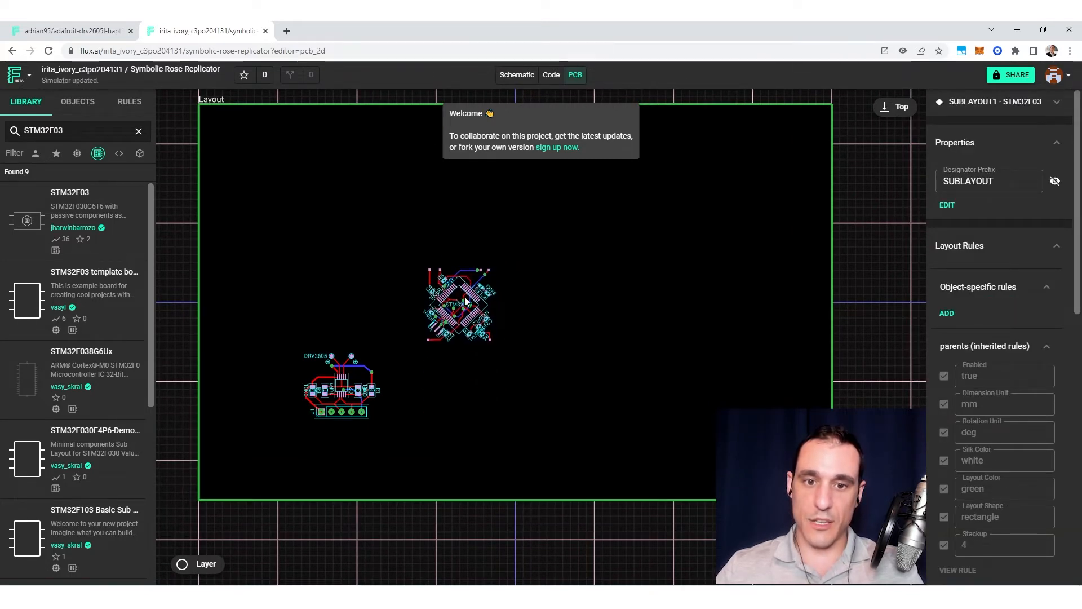
left_click_drag(458, 303, 453, 362)
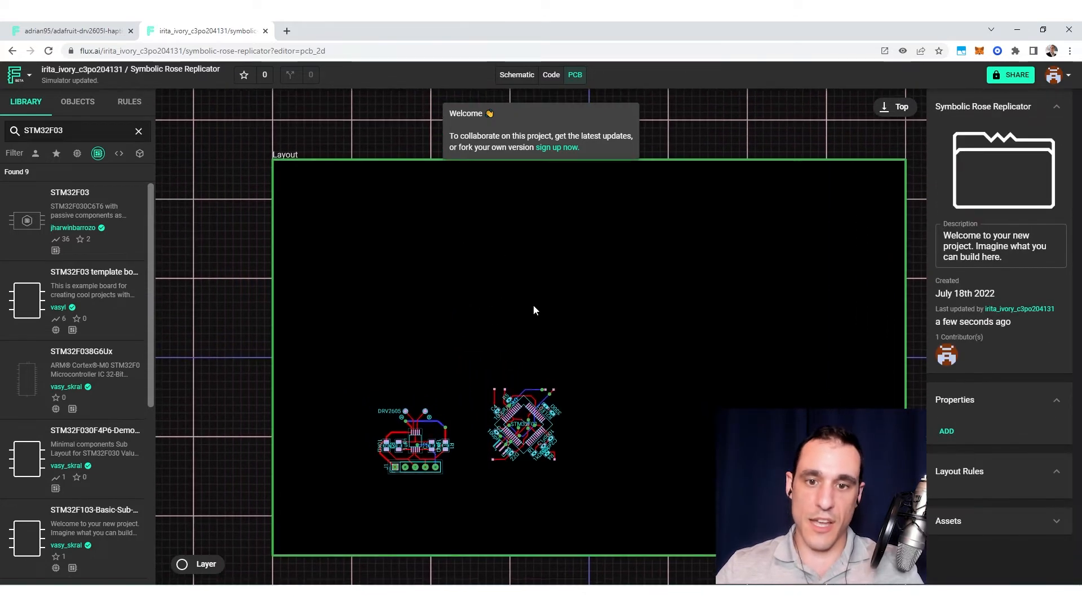
mouse_move(530, 466)
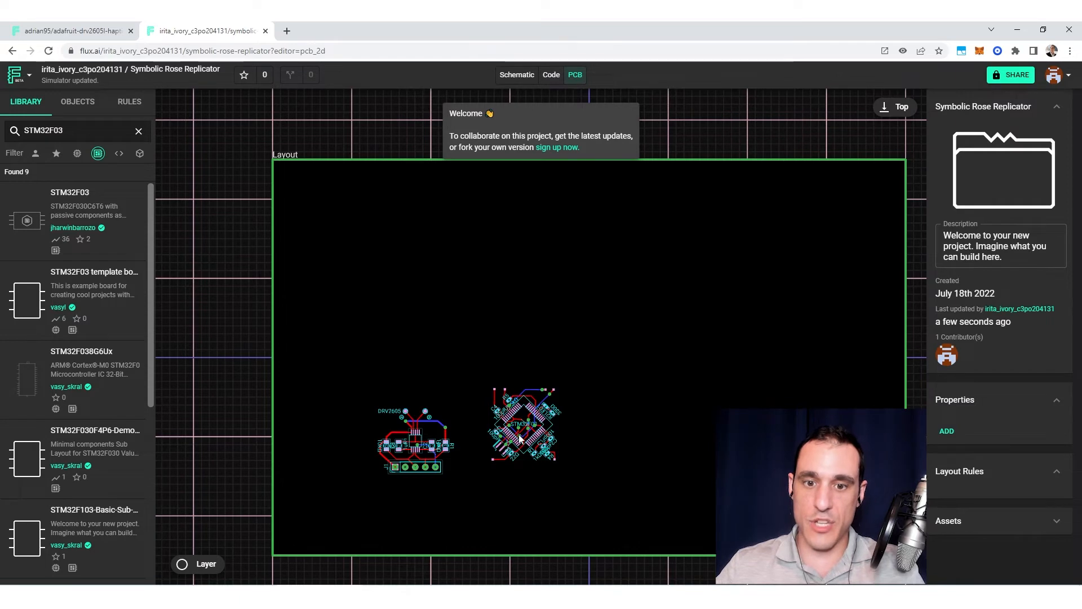
left_click(522, 434)
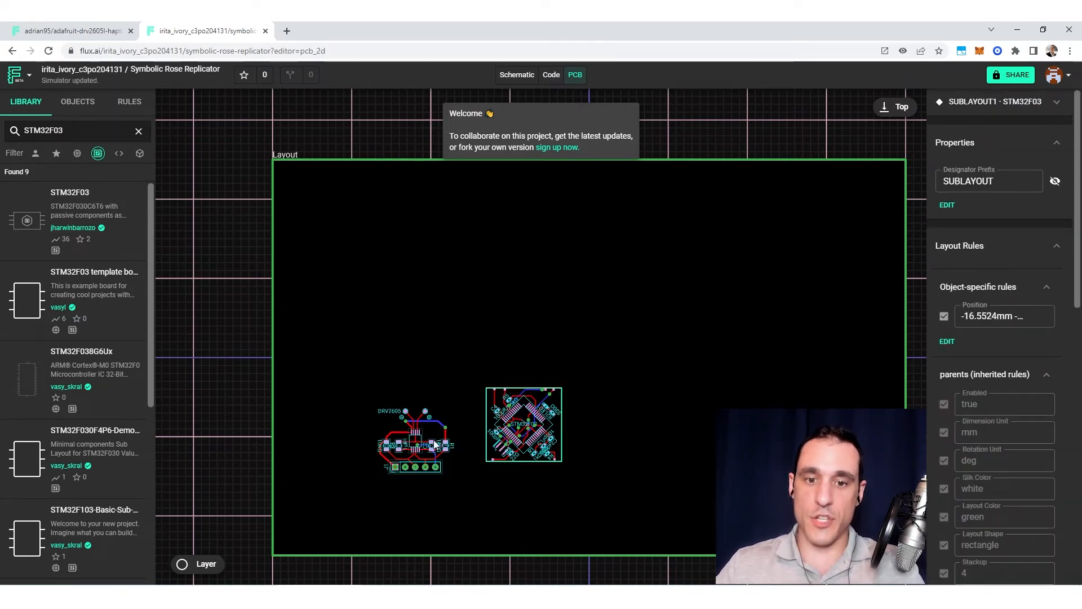
left_click(517, 75)
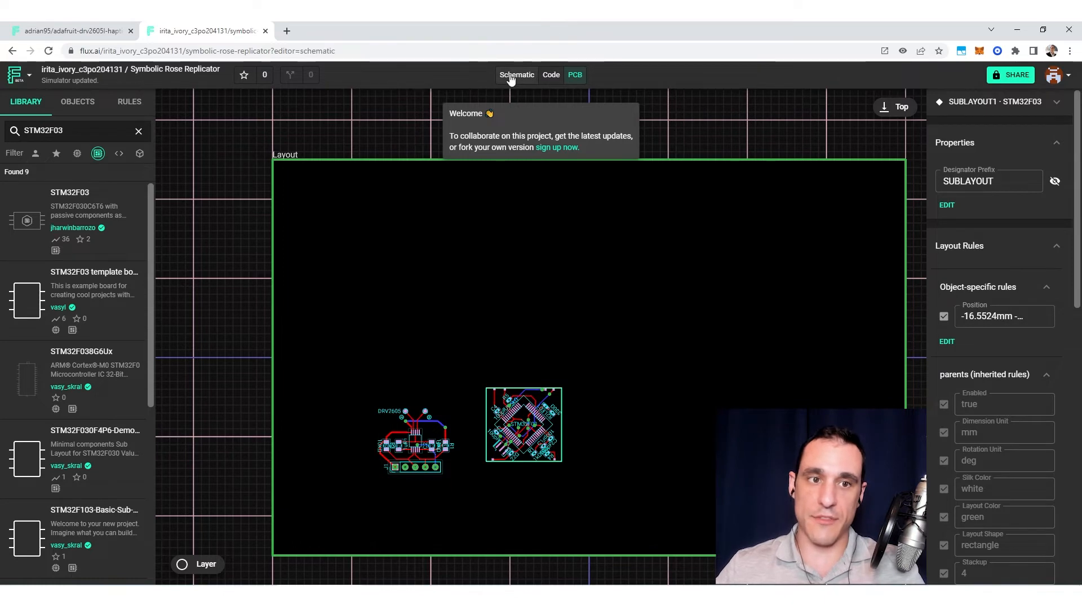
left_click(517, 75)
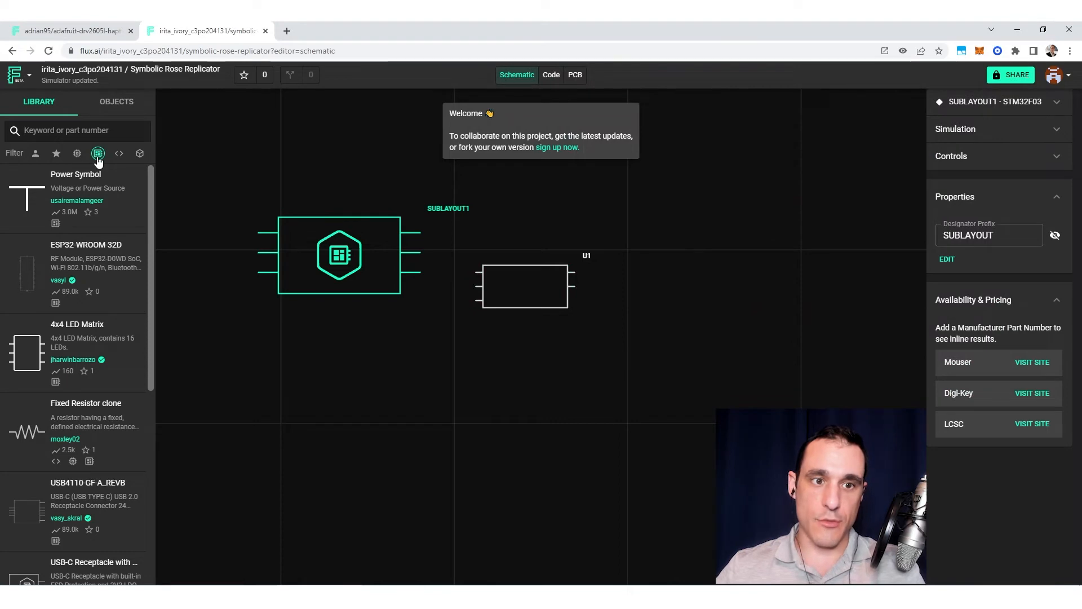
scroll("down", 3)
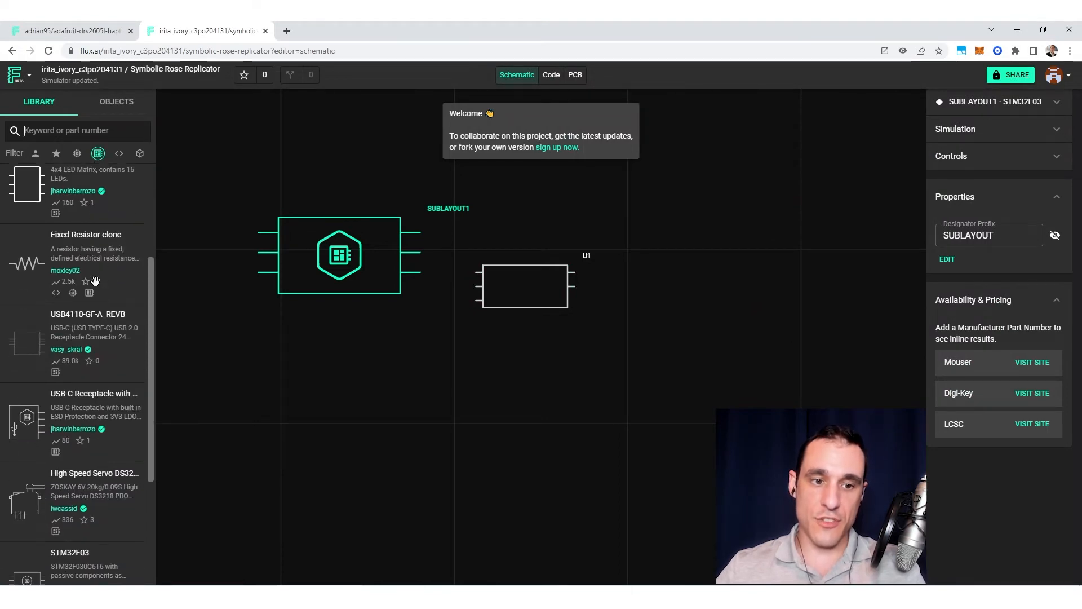
scroll("down", 3)
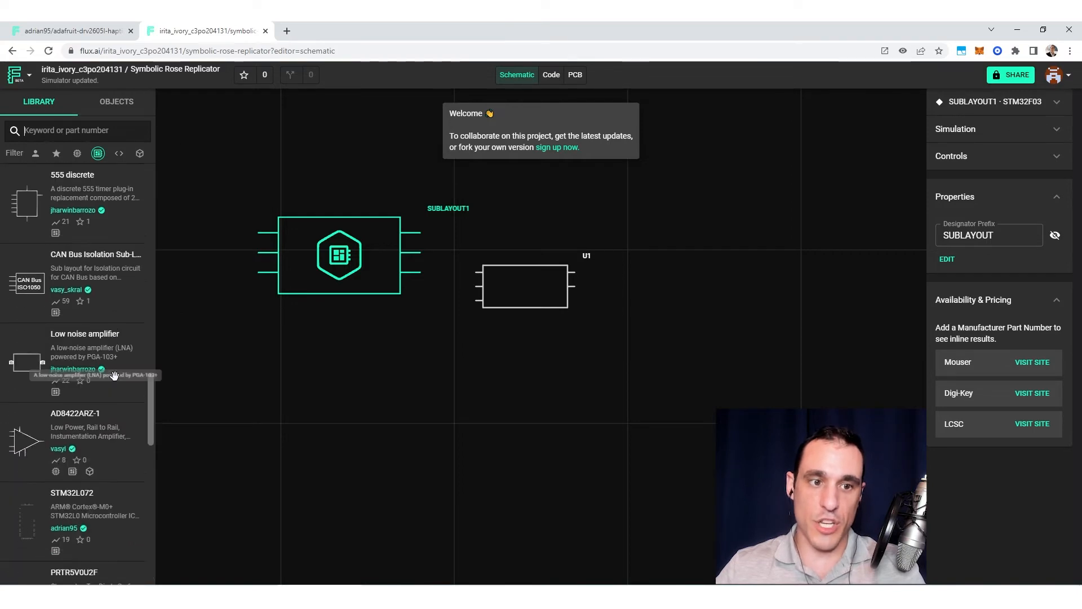
scroll("down", 3)
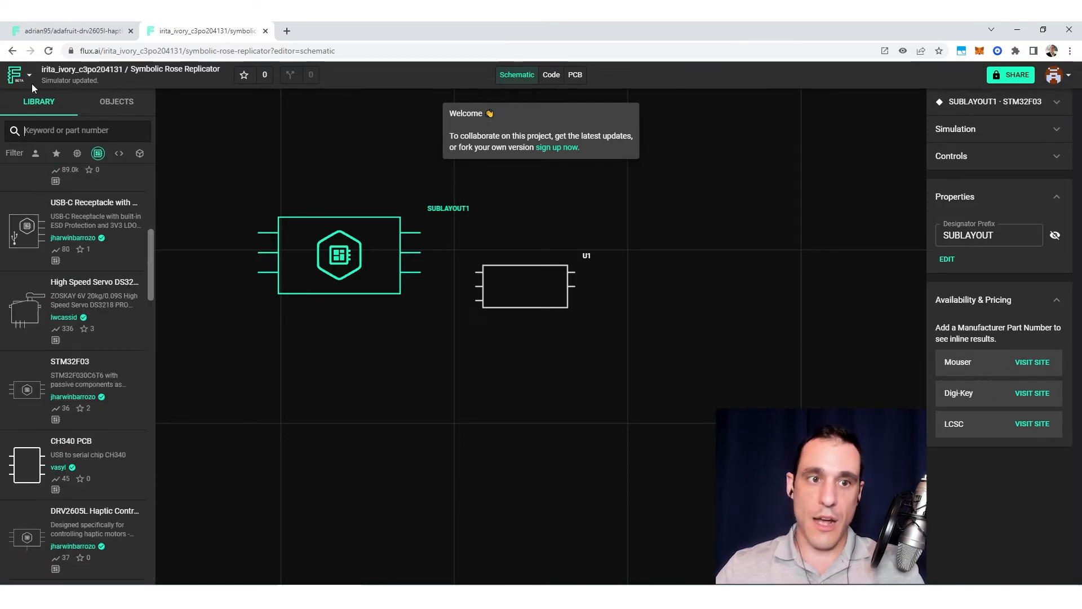
left_click(13, 74)
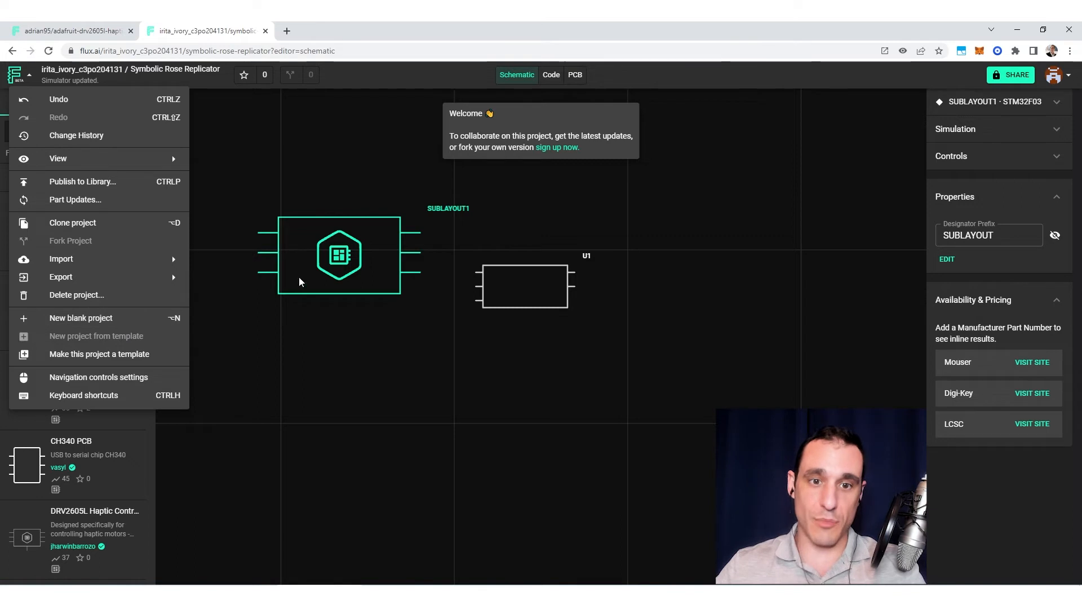
mouse_move(475, 341)
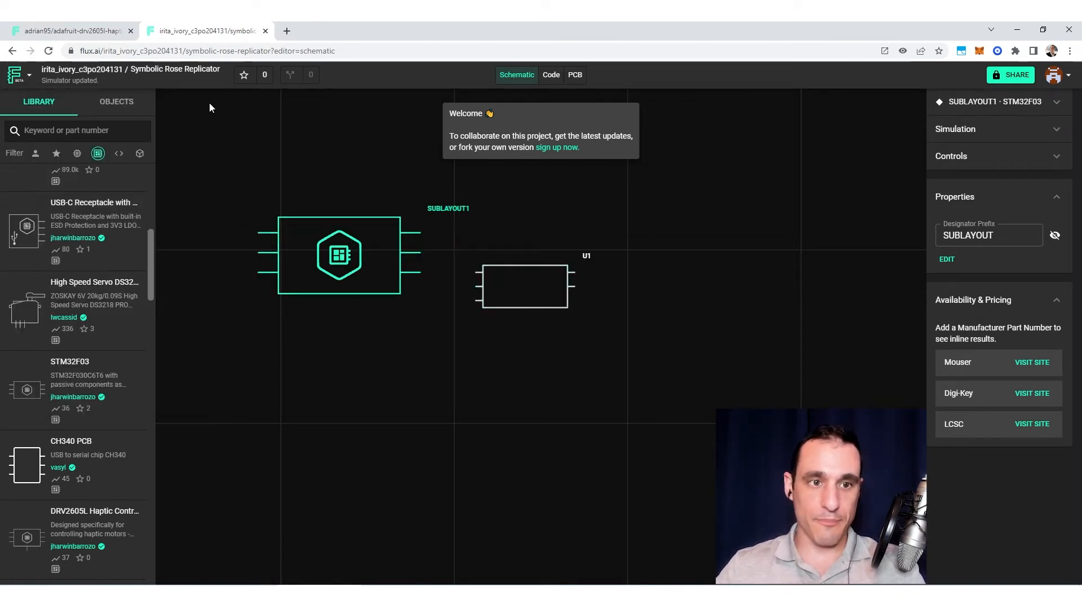
type("voltage regulator LM2735")
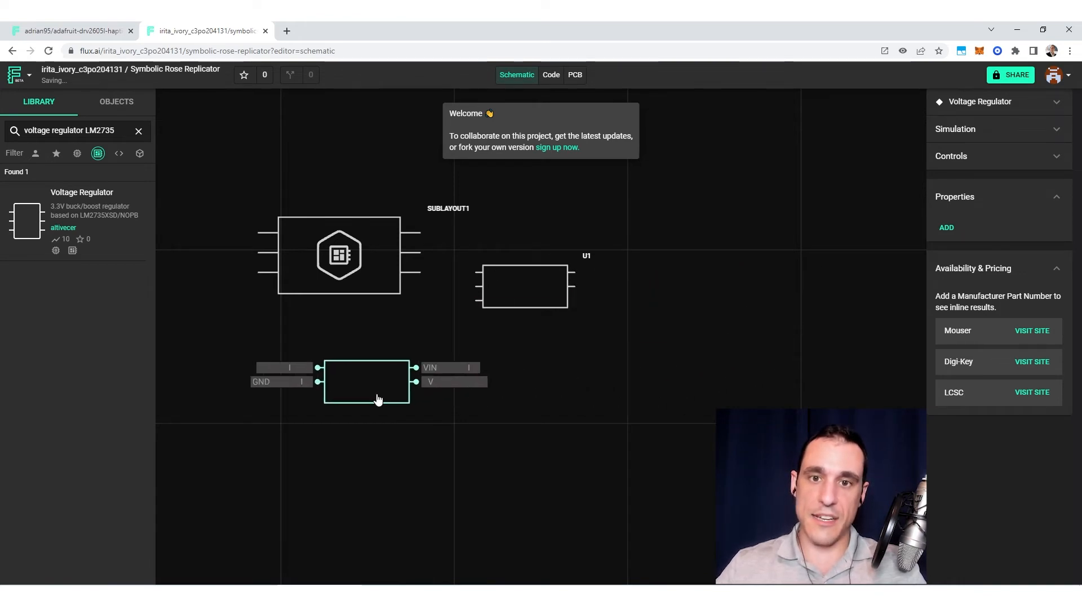
Step: View the board layout showing the voltage regulator footprint above the other footprints
left_click(575, 75)
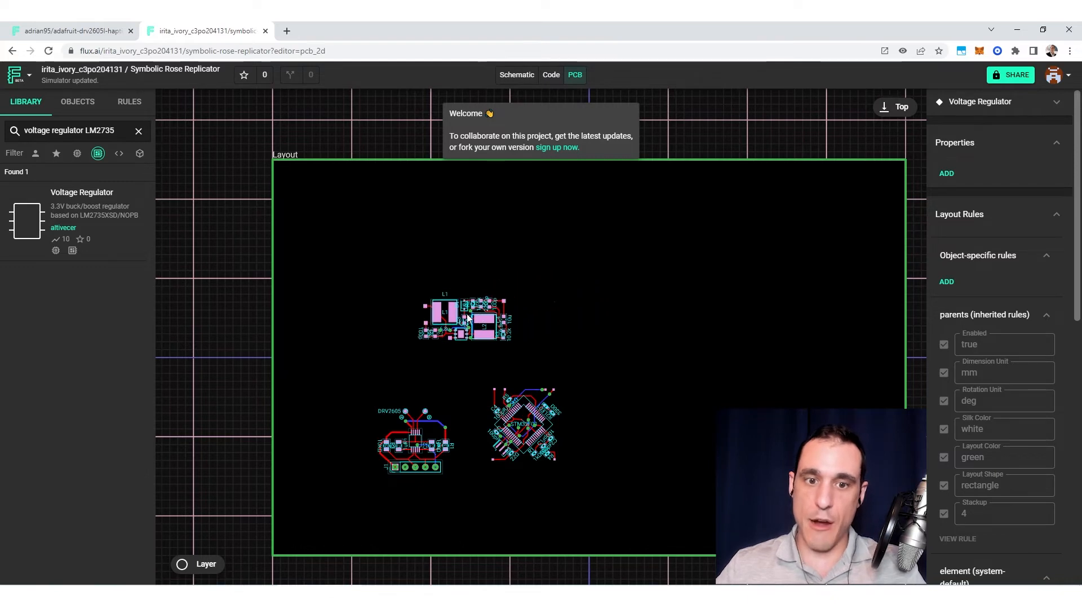
Step: Move the regulator footprint to the board's top-left corner, then clear the schematic's part search
left_click_drag(465, 318, 339, 196)
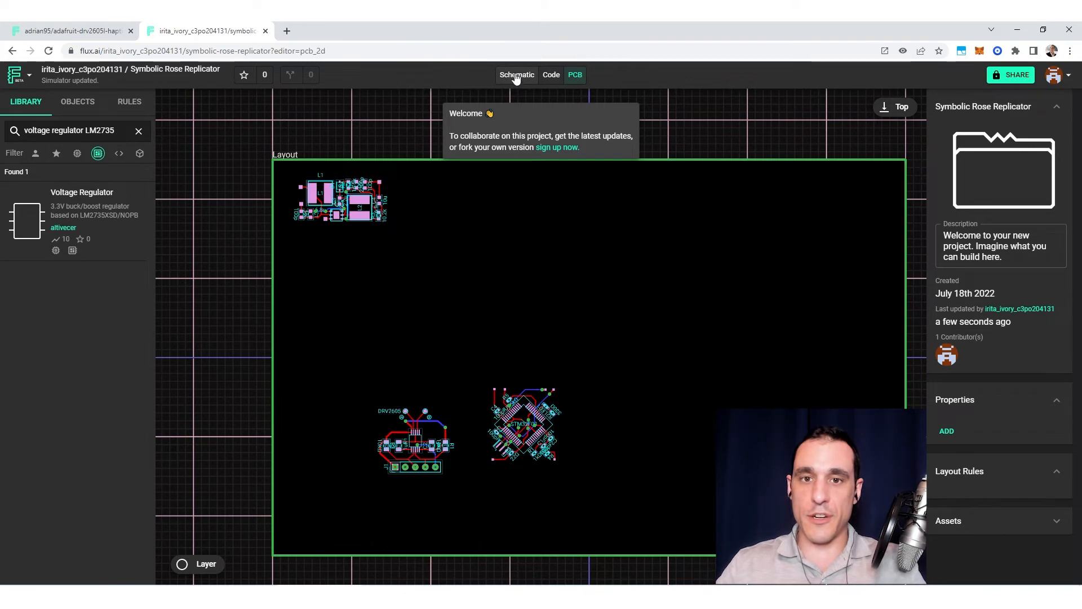
mouse_move(345, 197)
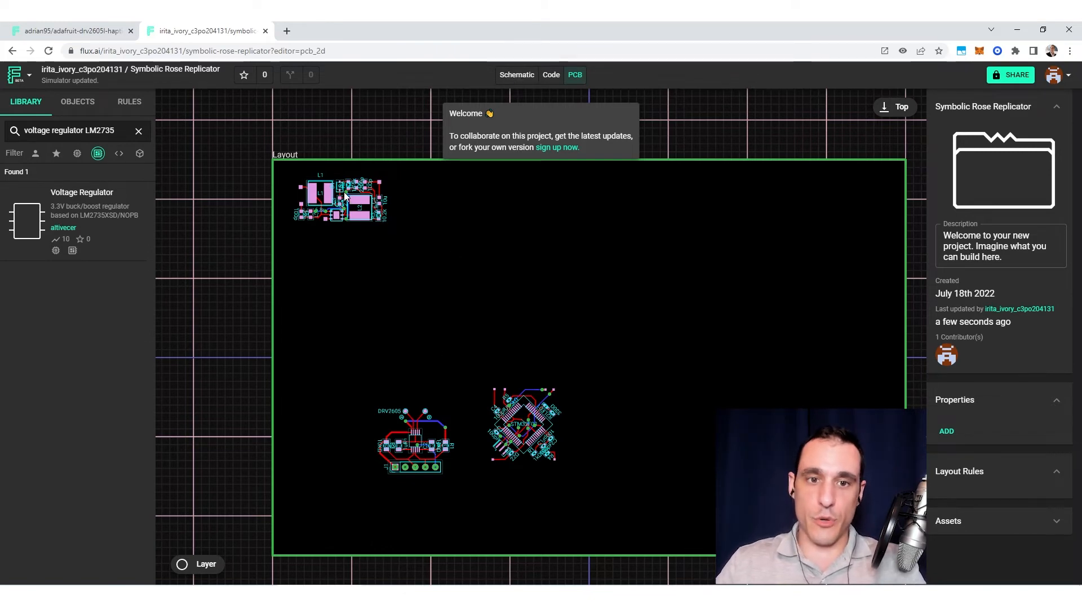
mouse_move(381, 285)
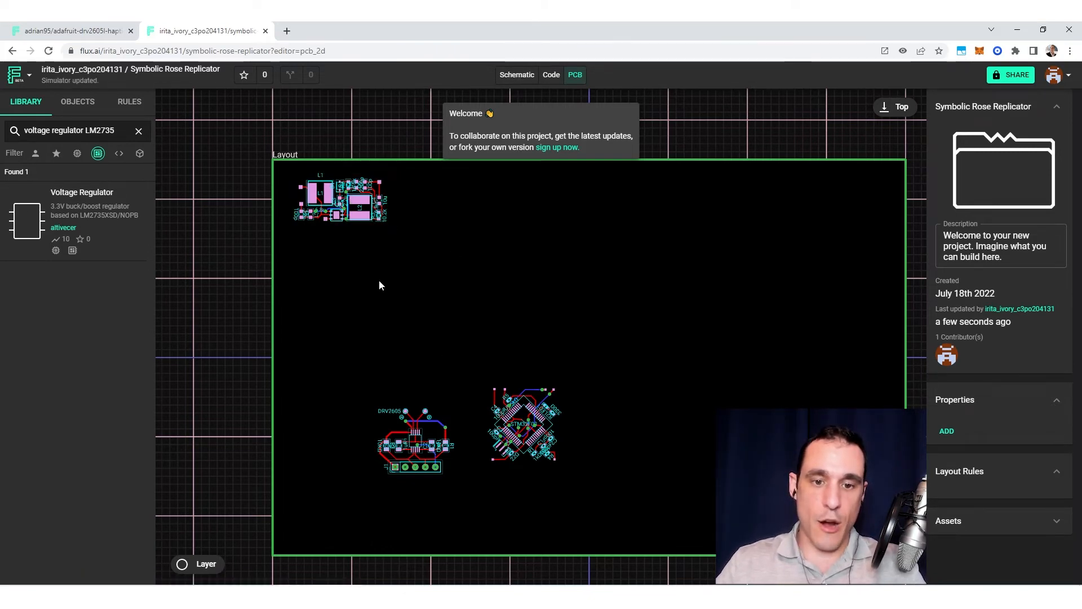
mouse_move(524, 424)
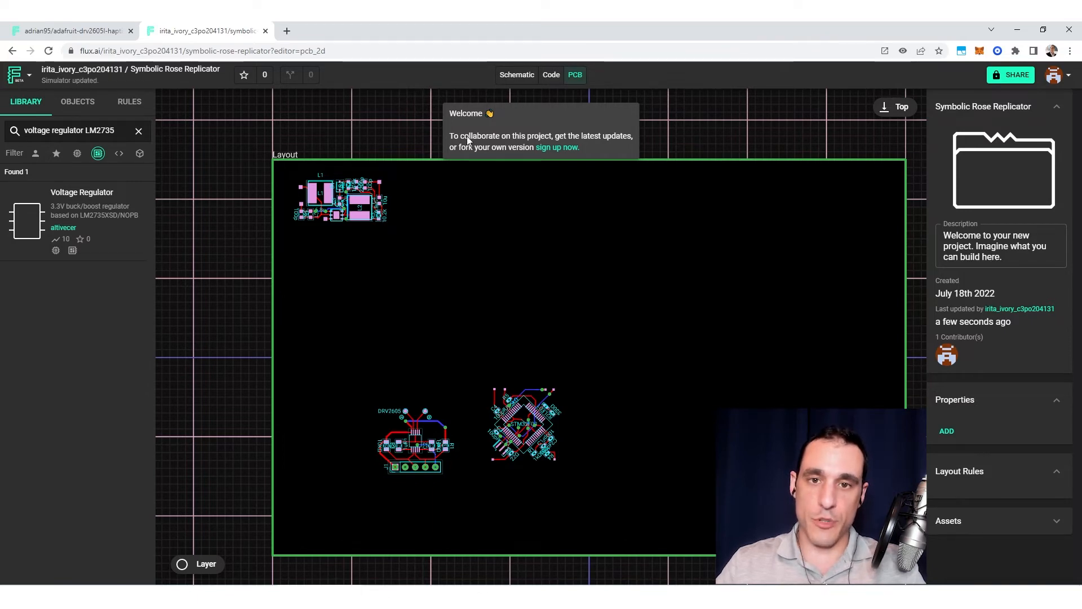
left_click(517, 75)
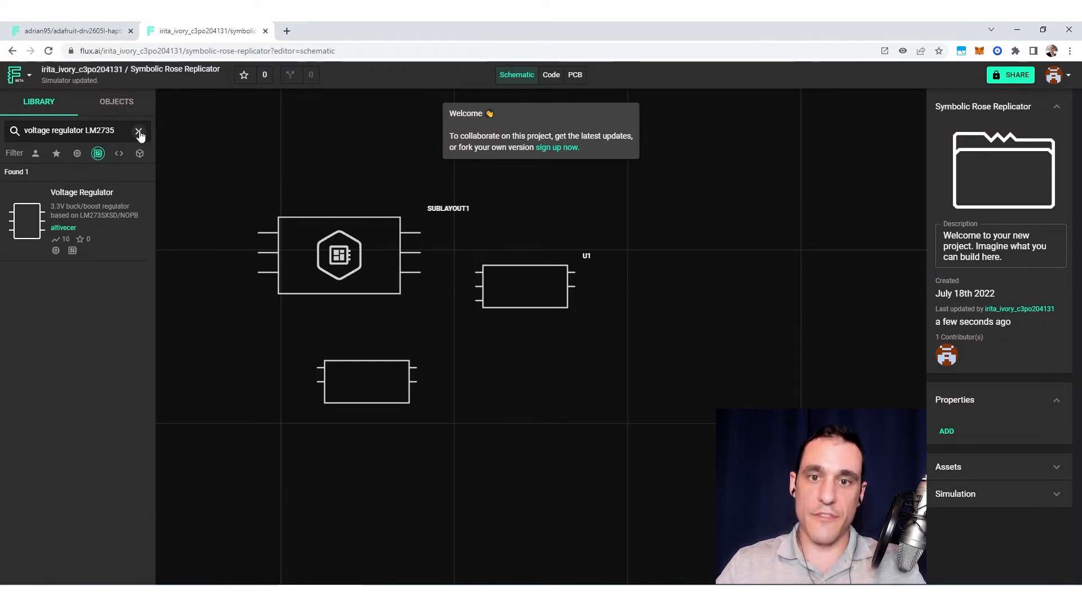
left_click(140, 131)
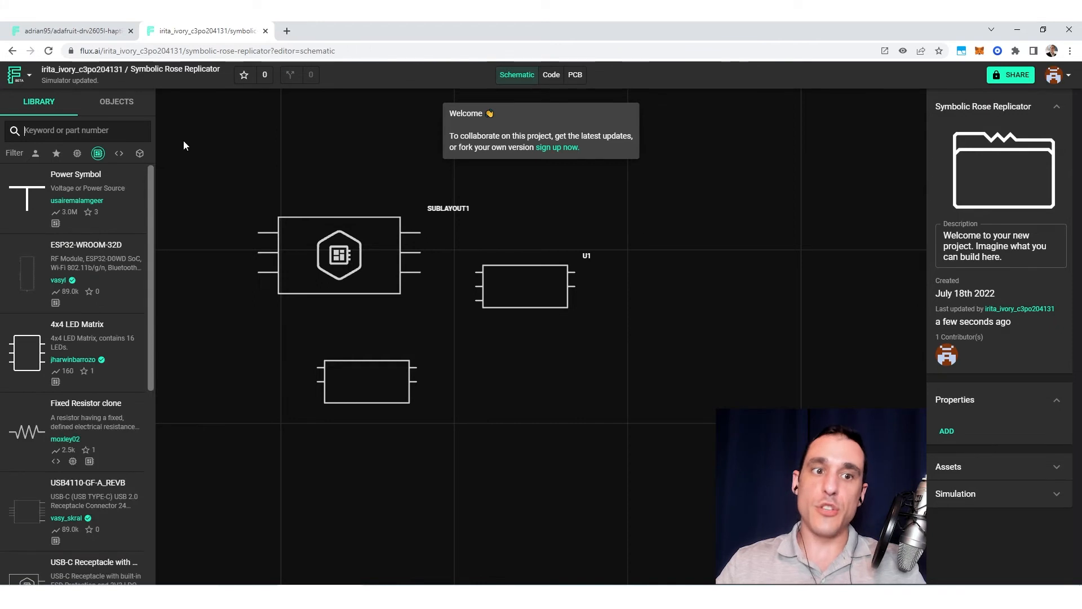
mouse_move(420, 123)
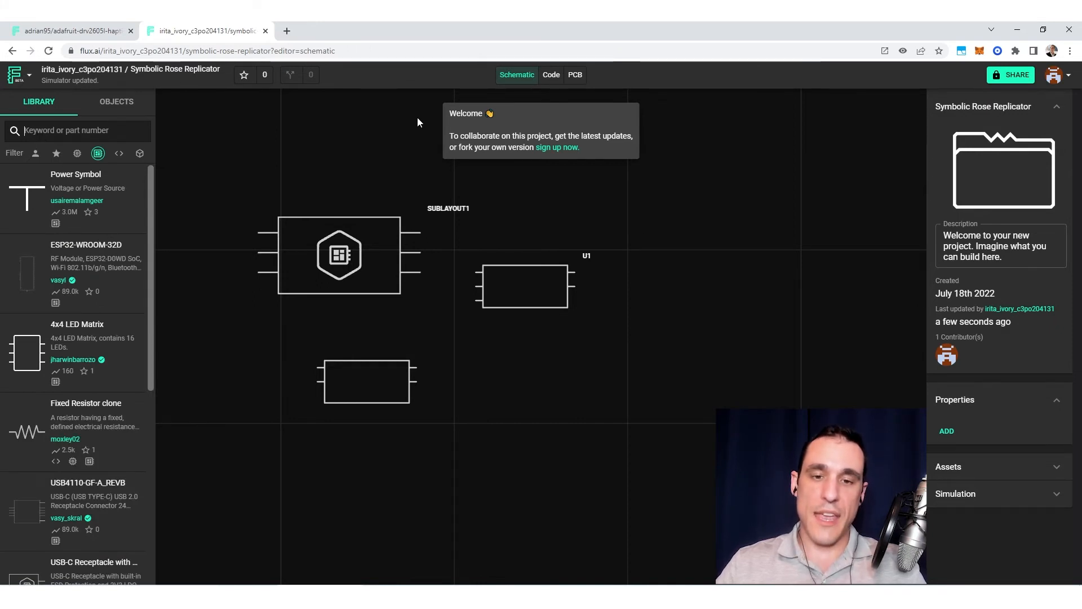
mouse_move(596, 382)
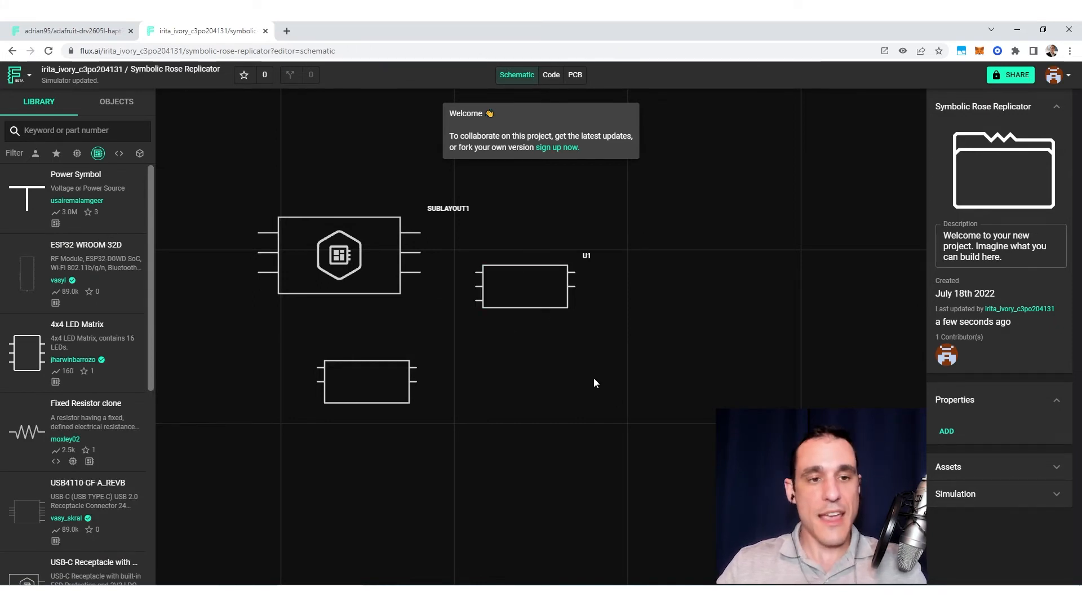
mouse_move(662, 373)
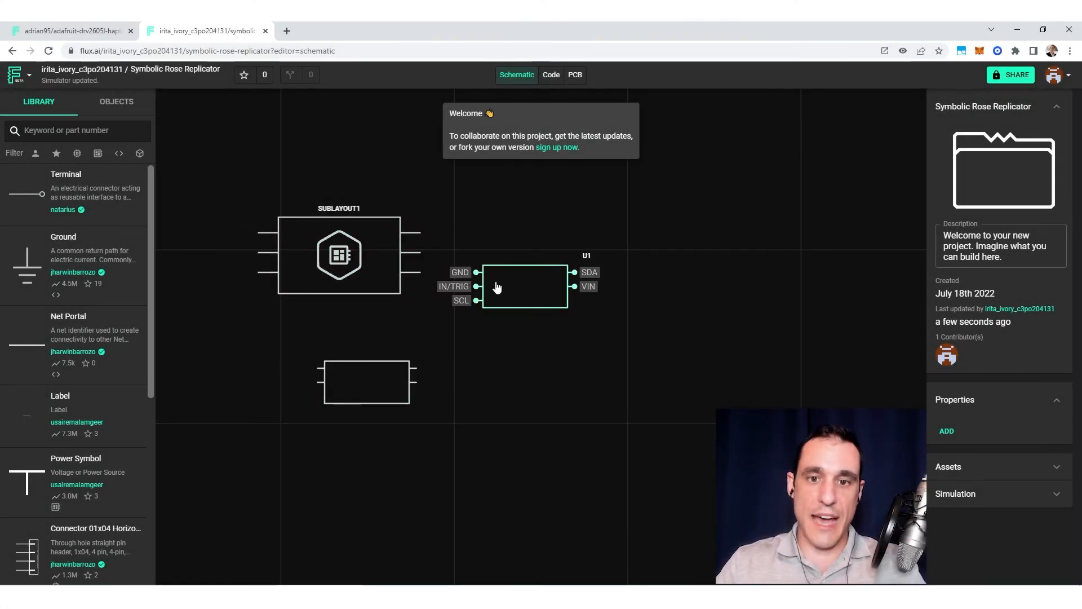
Step: Place the Connector 01x04 Horizontal as J1 on the schematic and view the board
left_click(533, 329)
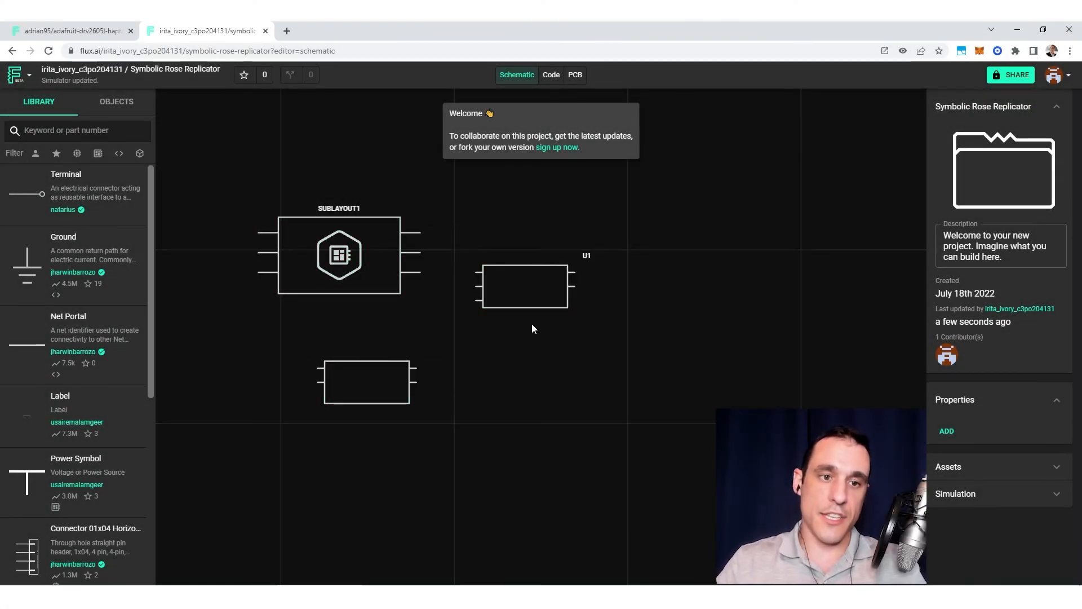
scroll("down", 3)
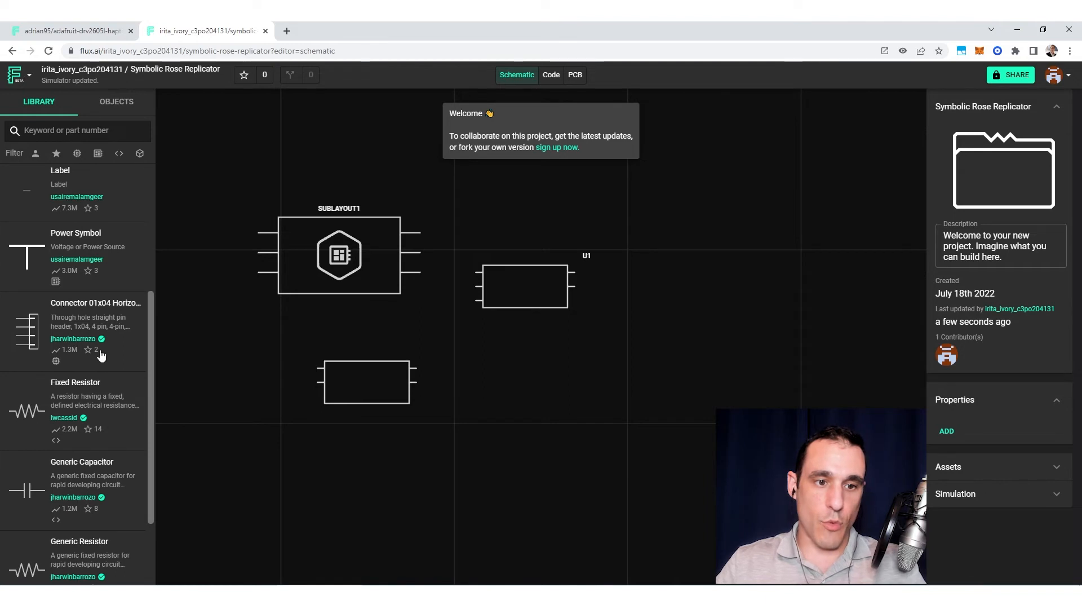
mouse_move(109, 322)
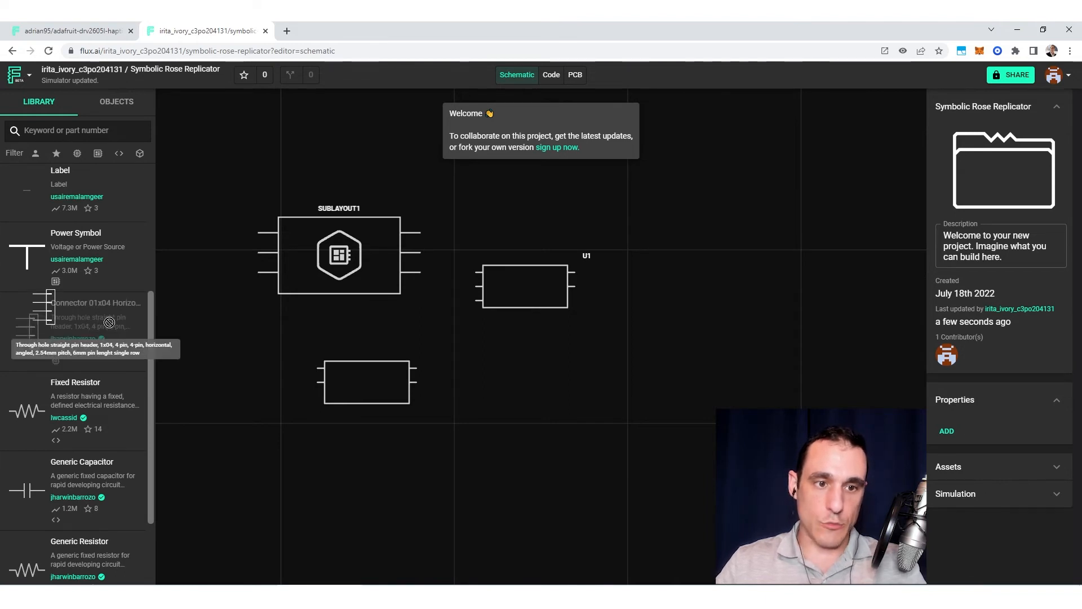
left_click_drag(76, 317, 673, 310)
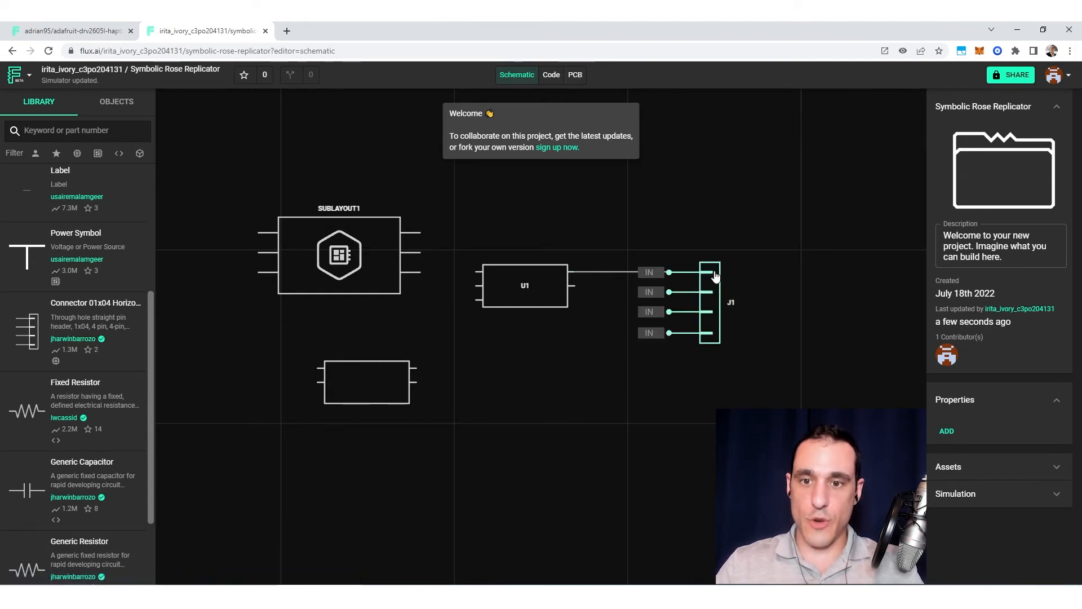
left_click(575, 74)
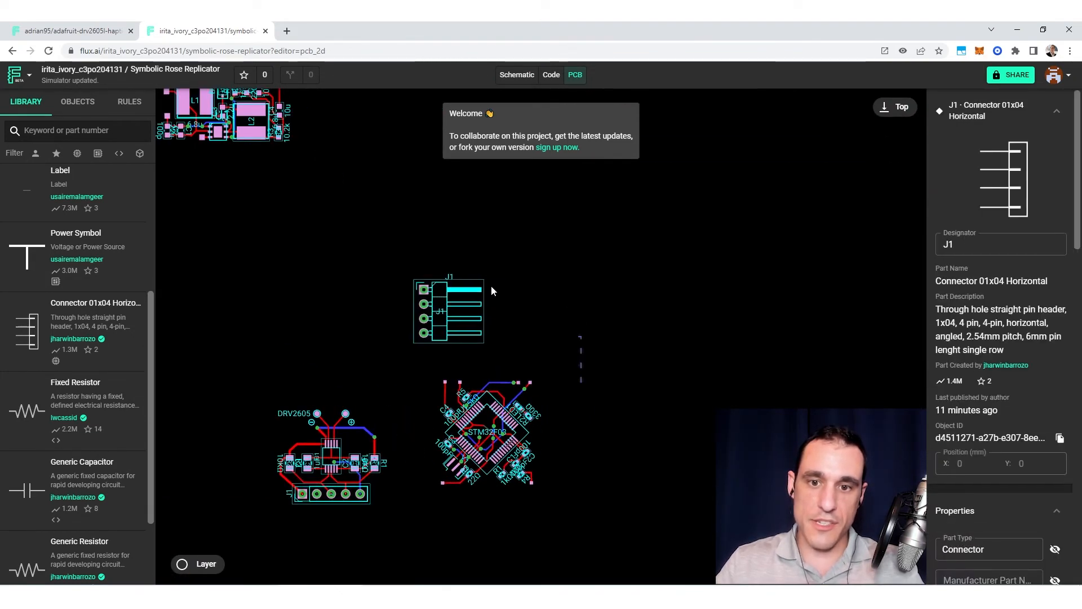
Step: Position connector J1 on the board right of the STM32F03, then return to the schematic
left_click_drag(449, 310, 595, 321)
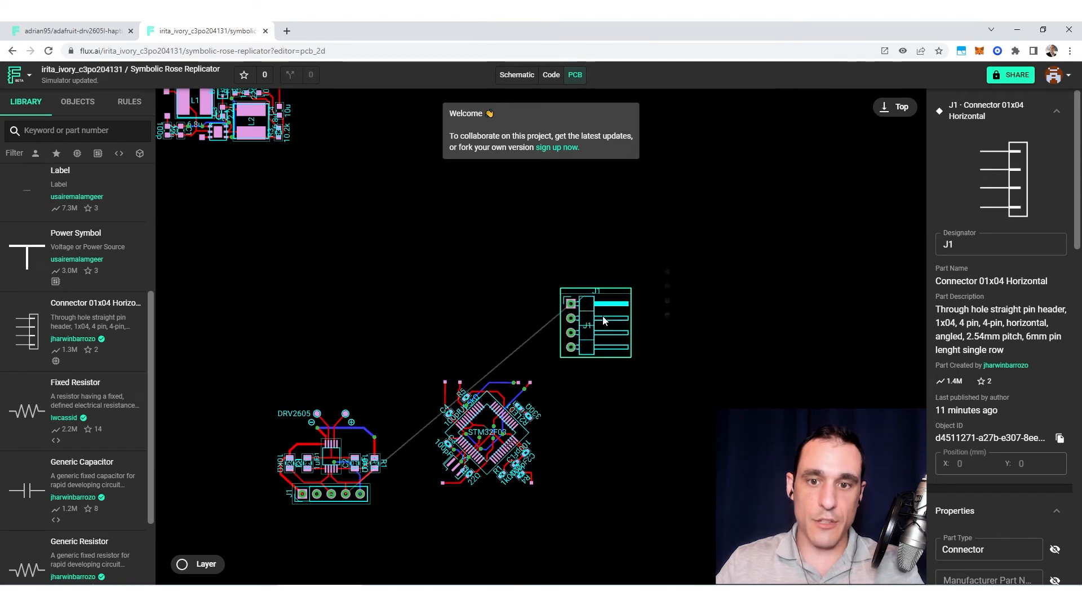
left_click_drag(595, 323, 581, 316)
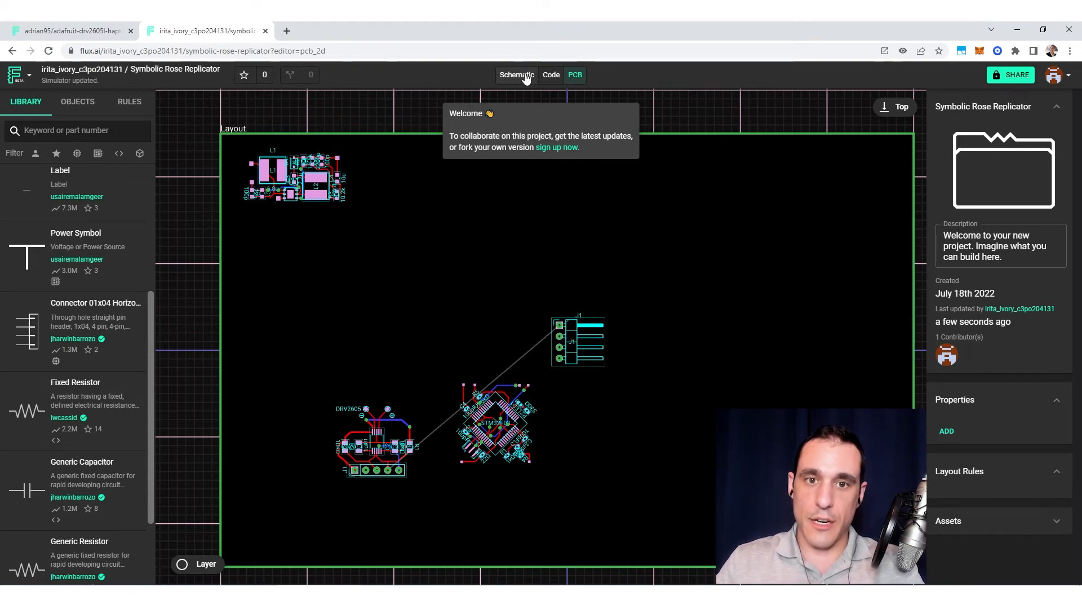
left_click(517, 75)
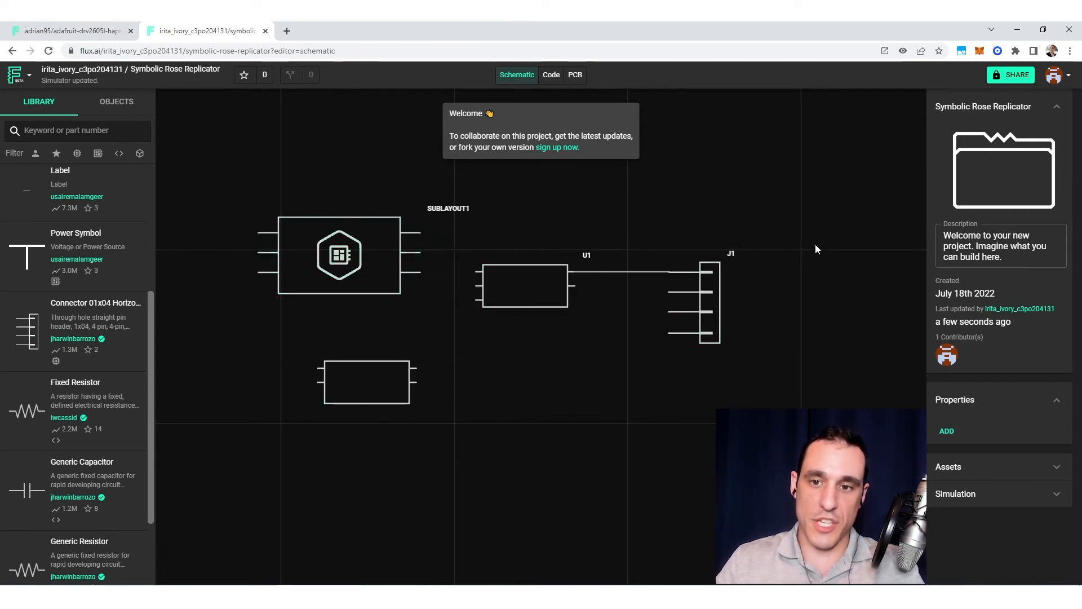
Step: Return to the PCB layout showing the regulator, DRV2605, STM32F03 and J1 footprints
scroll("down", 3)
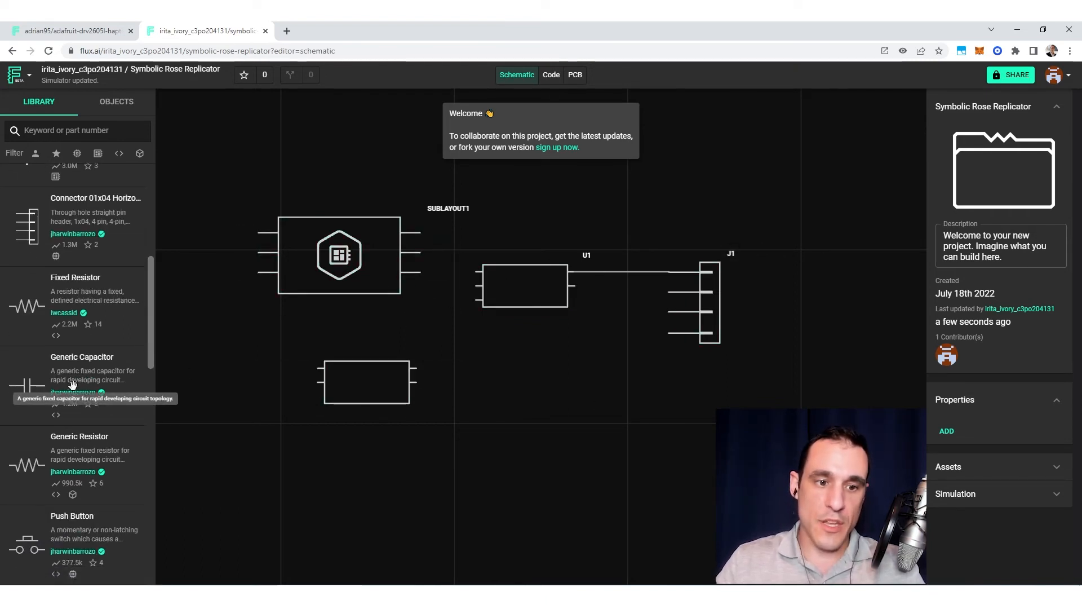
scroll("down", 3)
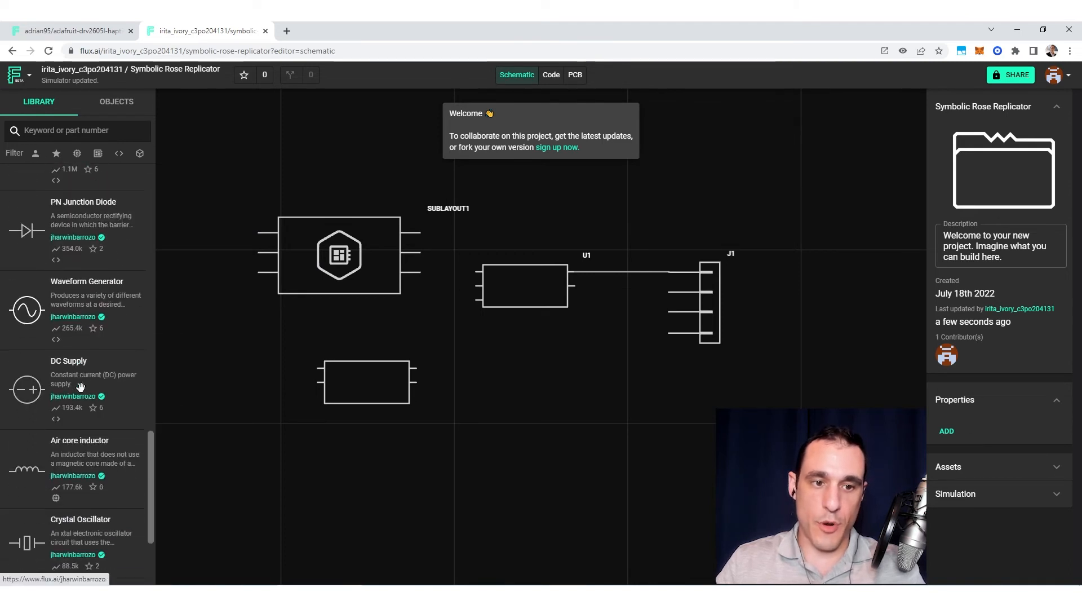
scroll("down", 3)
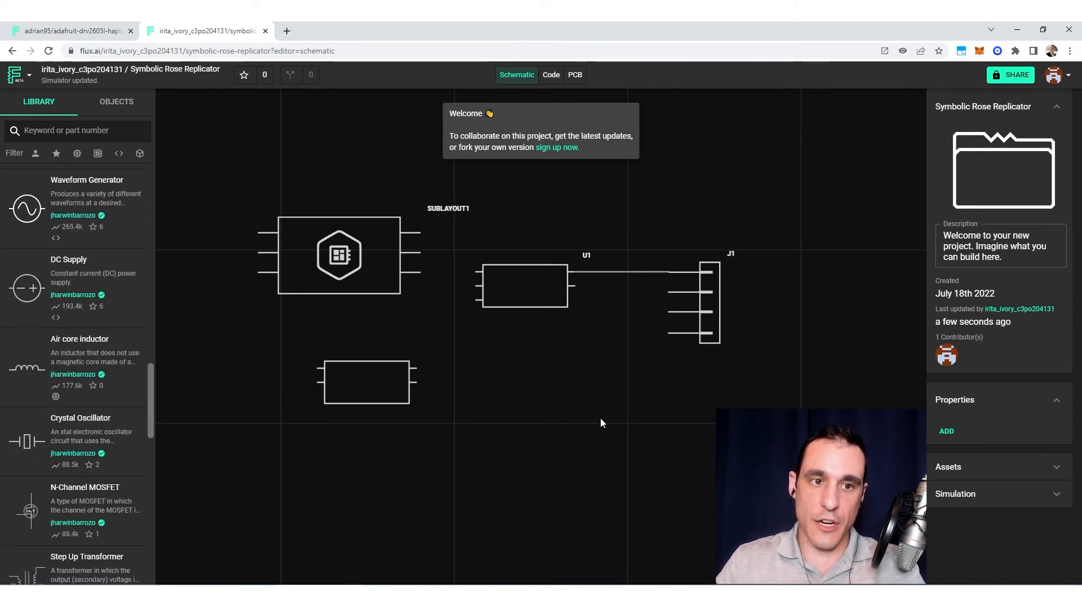
mouse_move(747, 153)
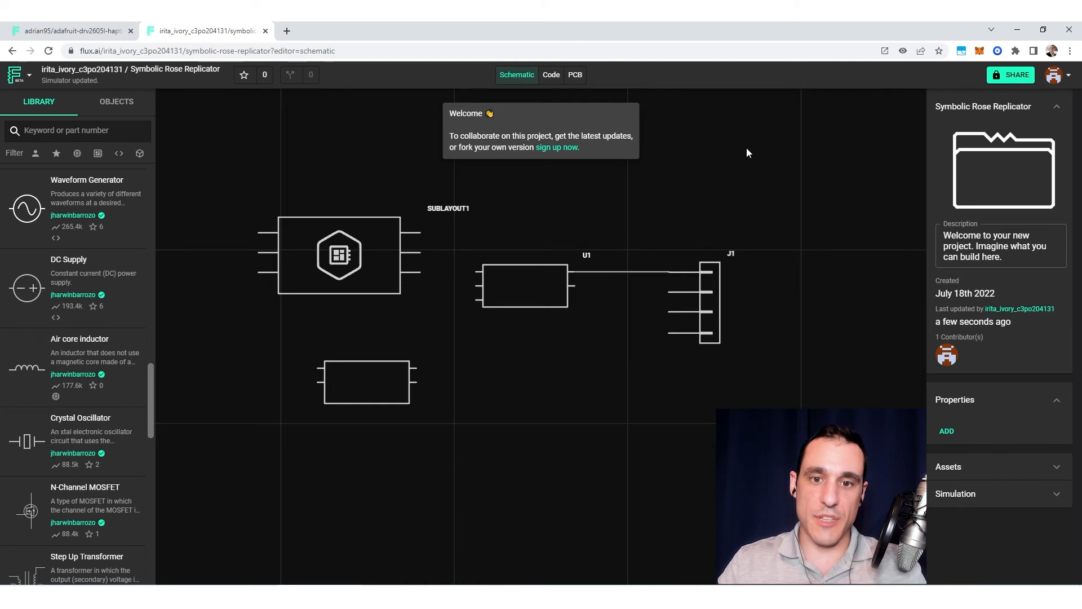
mouse_move(705, 219)
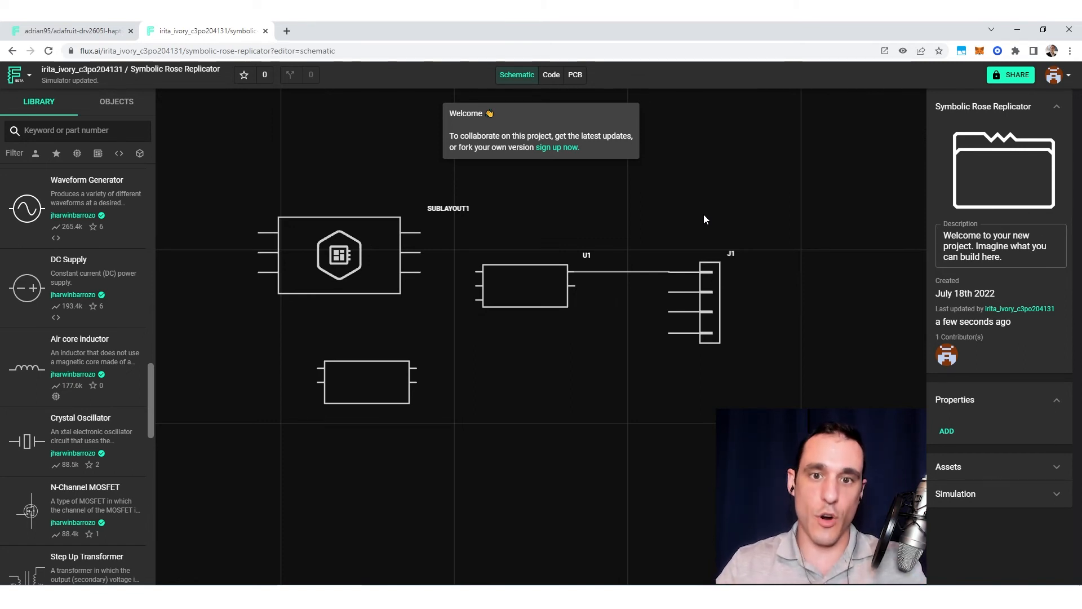
left_click(575, 75)
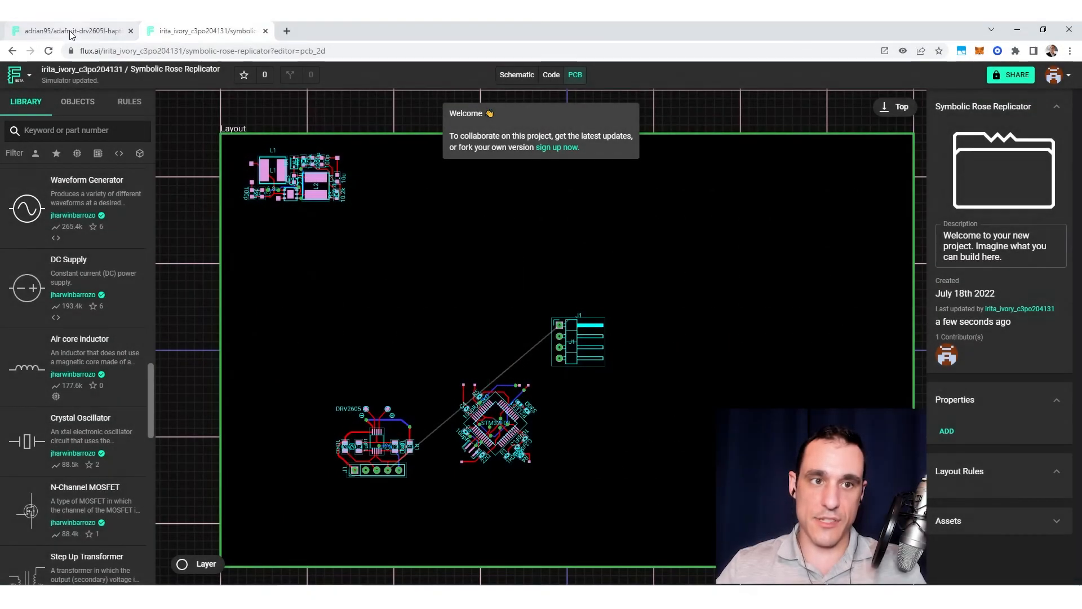
left_click(67, 31)
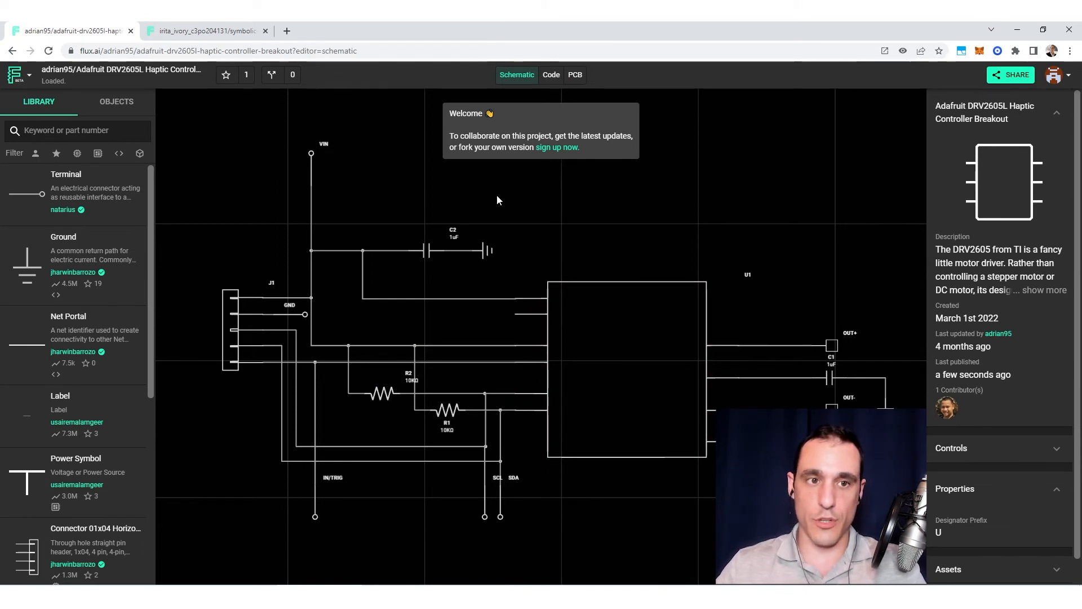
left_click(14, 74)
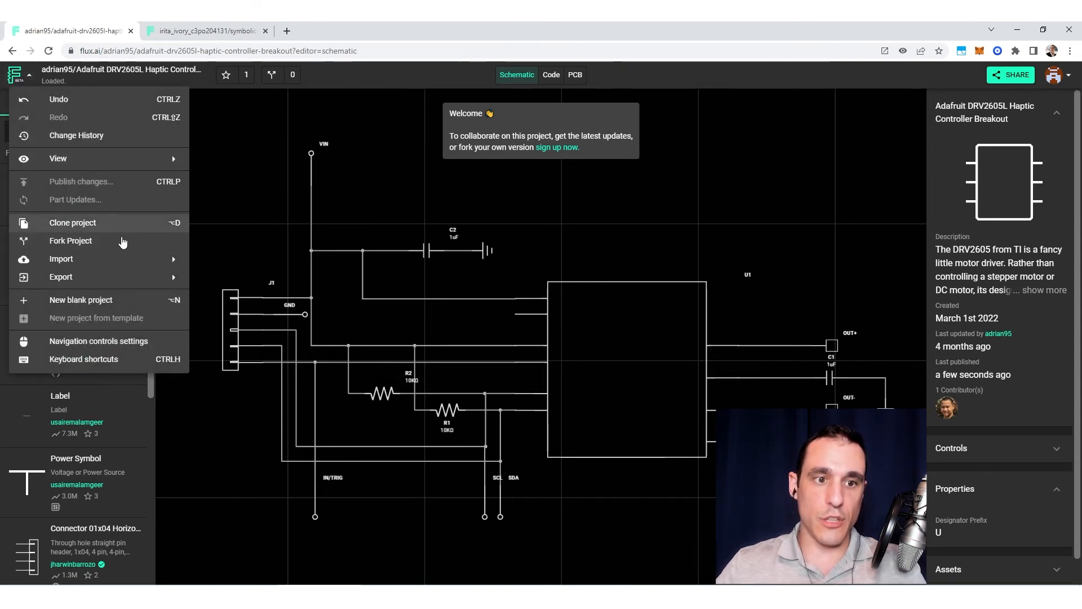
mouse_move(122, 200)
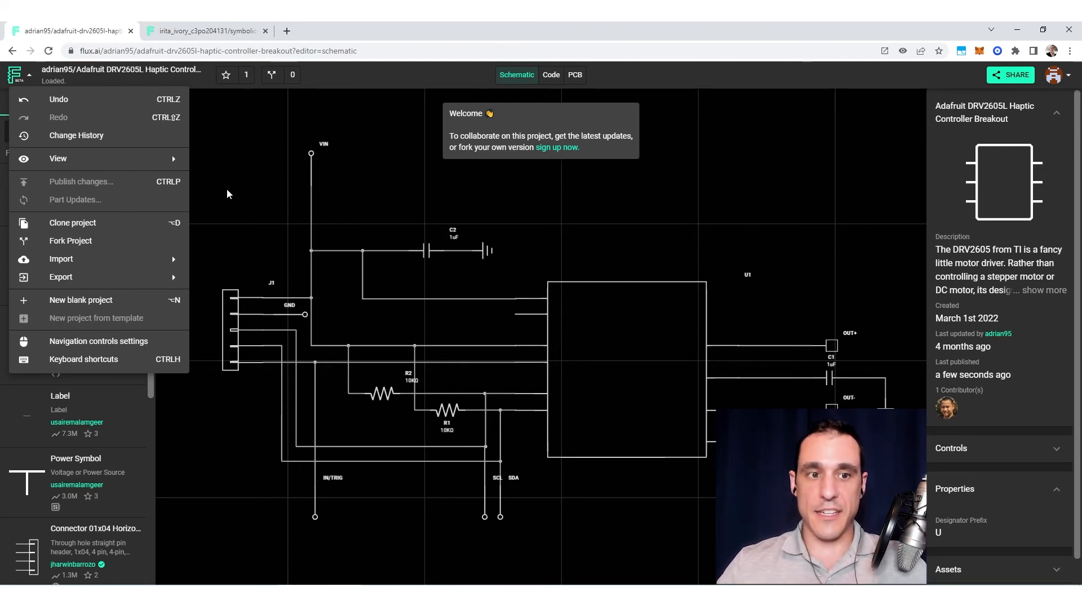
mouse_move(274, 195)
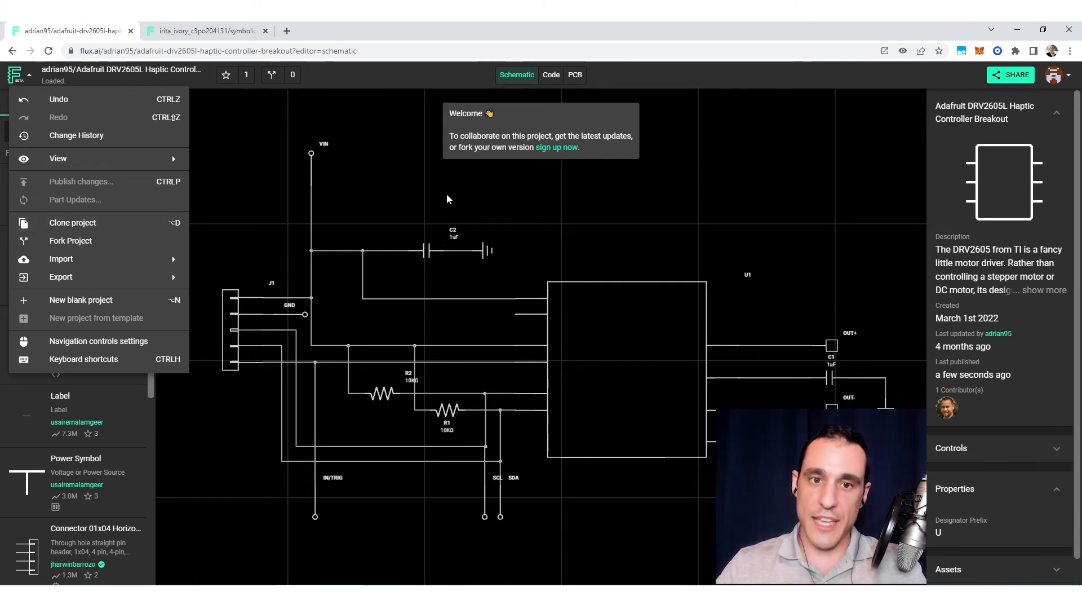
mouse_move(260, 230)
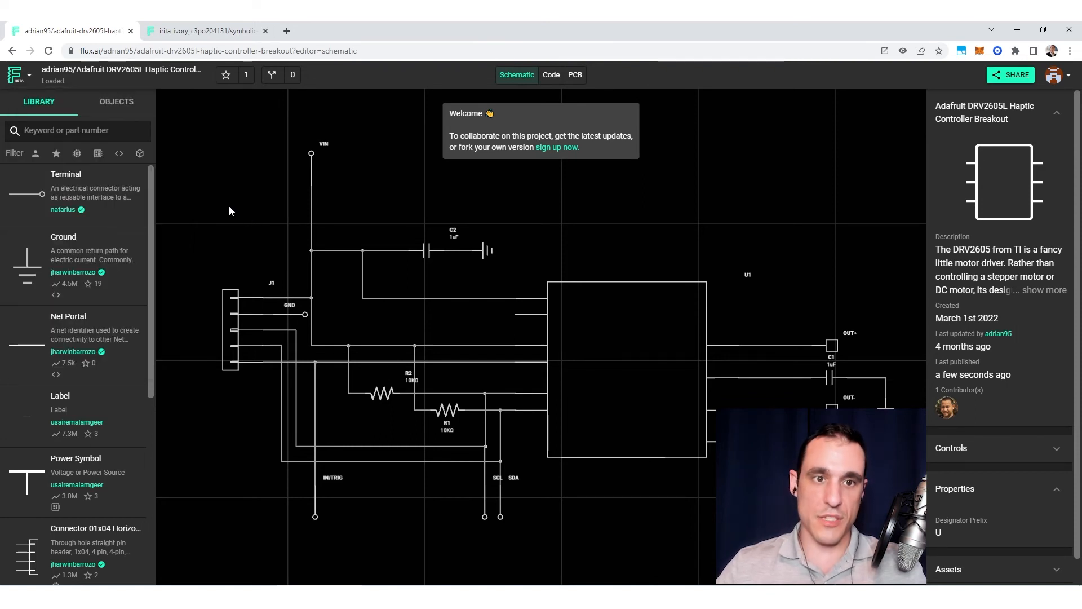
mouse_move(254, 209)
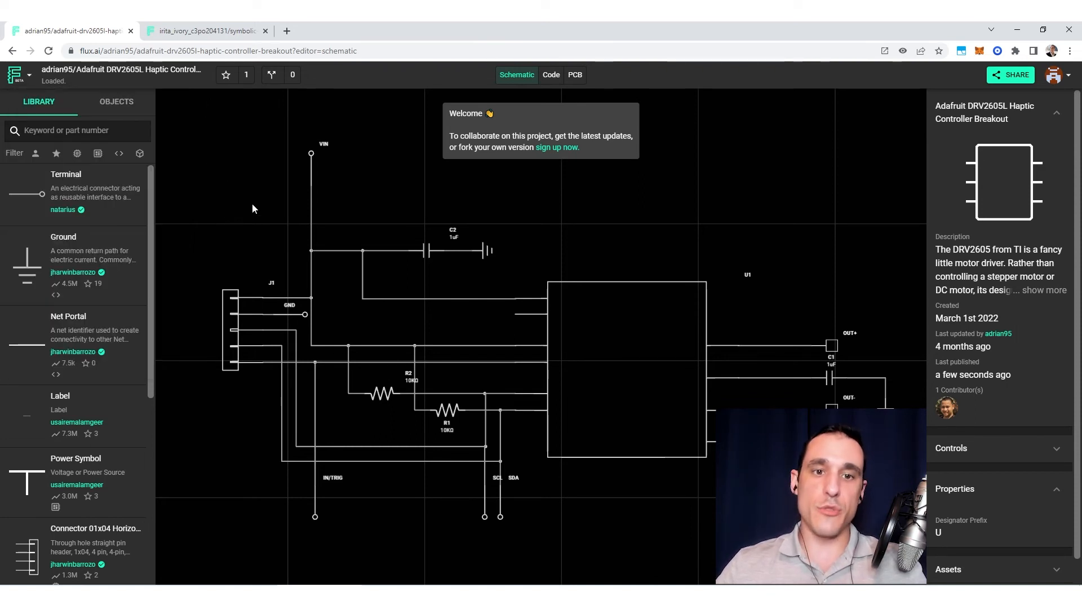
mouse_move(219, 196)
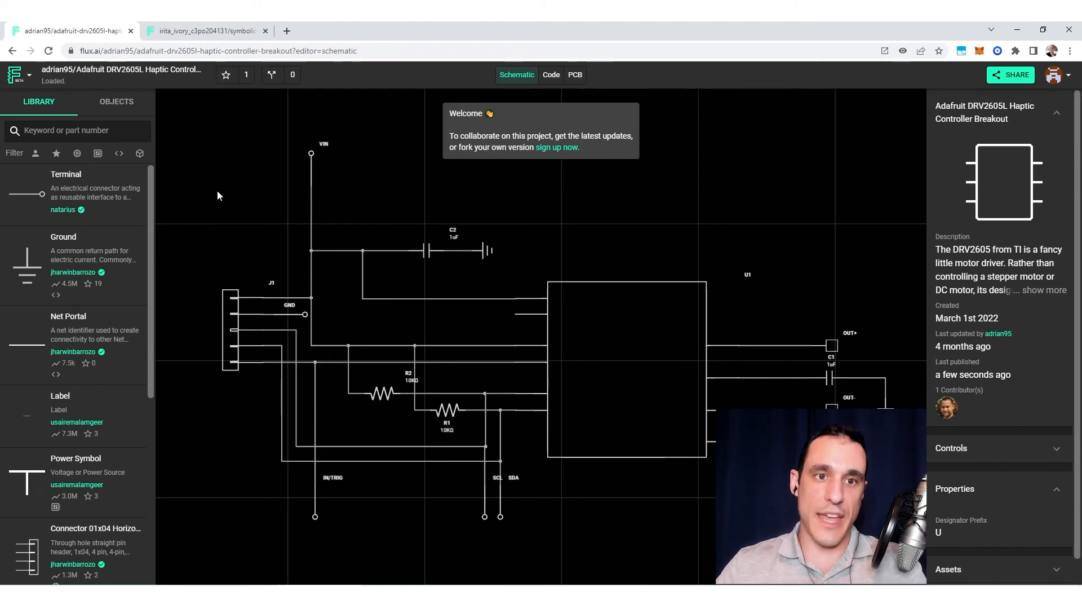
left_click(209, 31)
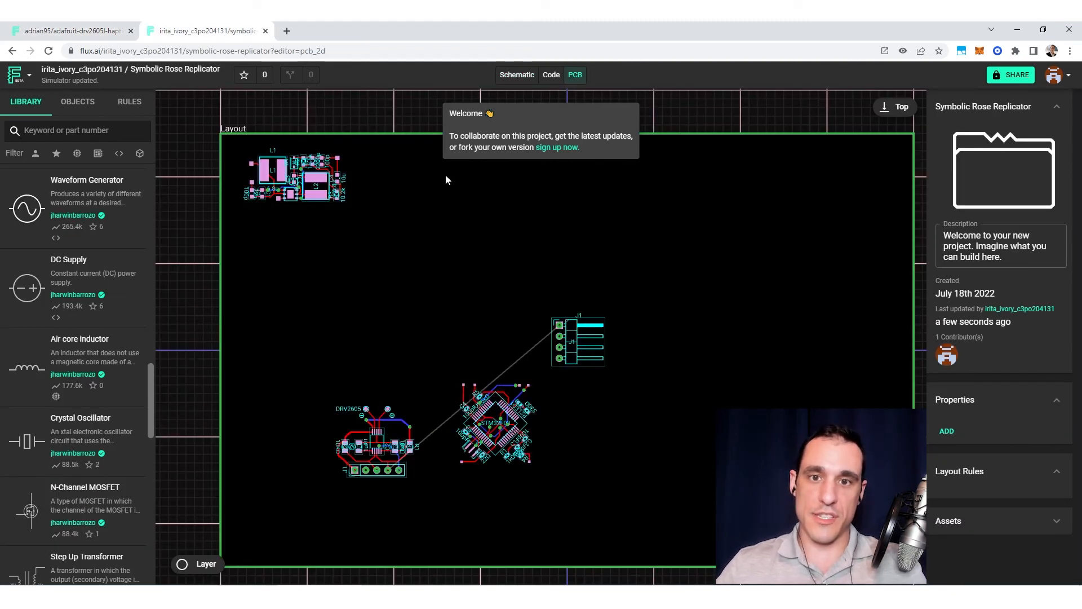
mouse_move(467, 353)
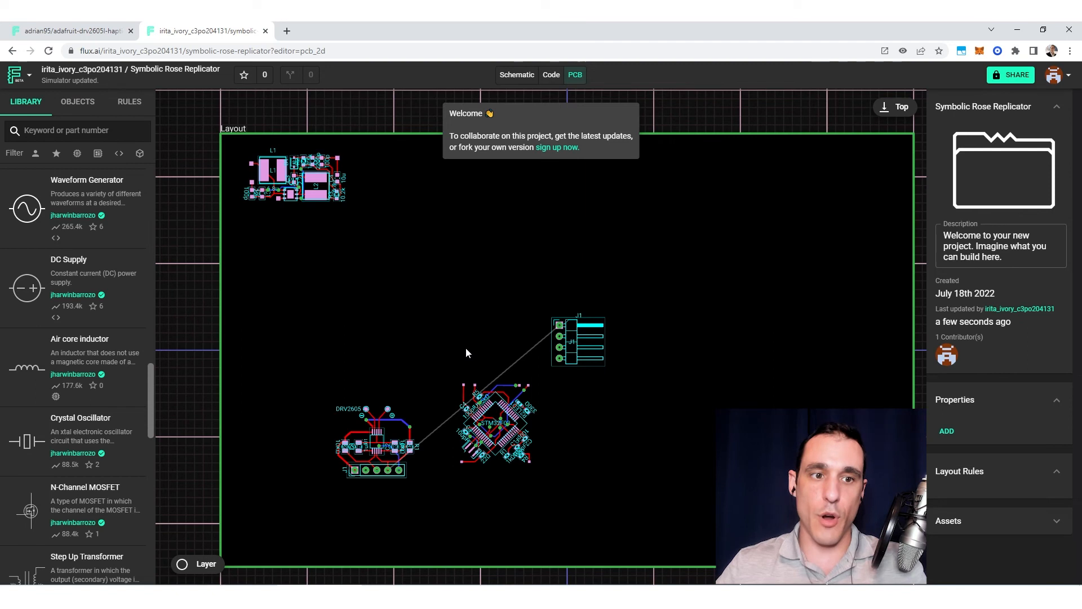
mouse_move(715, 206)
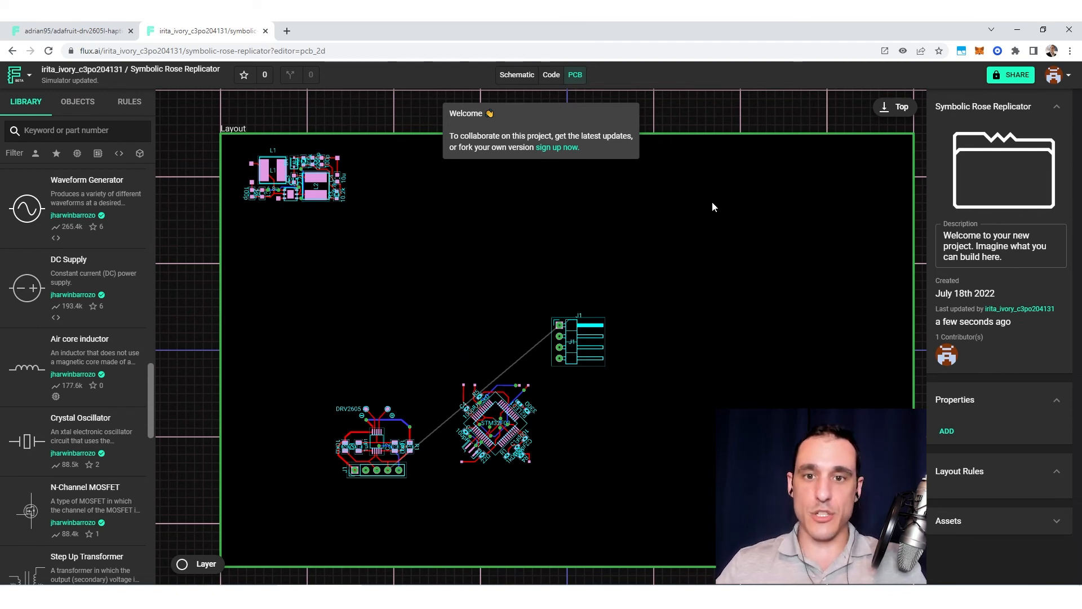
mouse_move(548, 531)
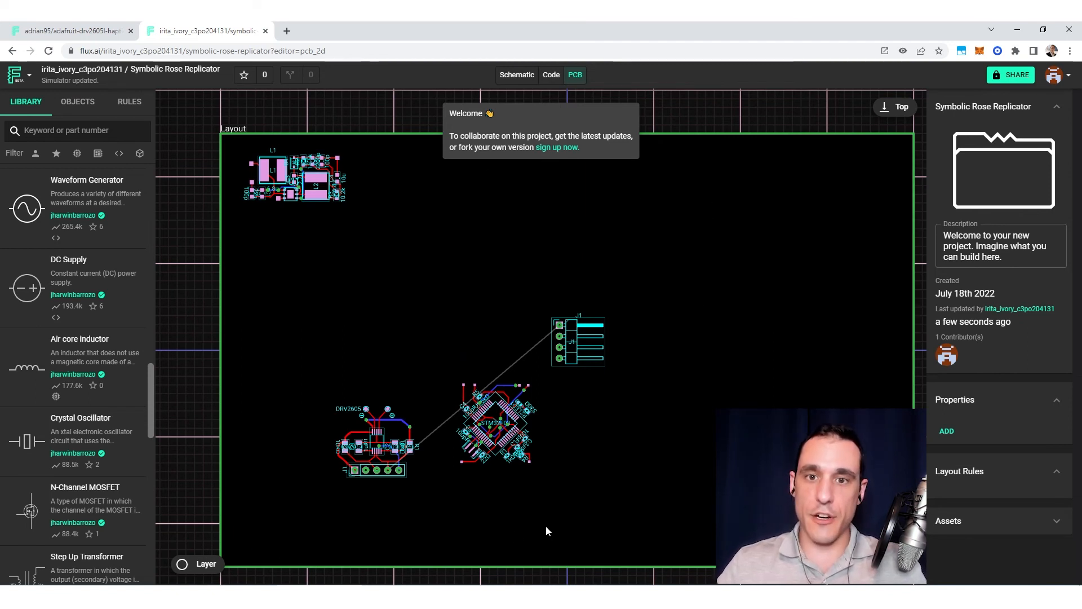
mouse_move(995, 84)
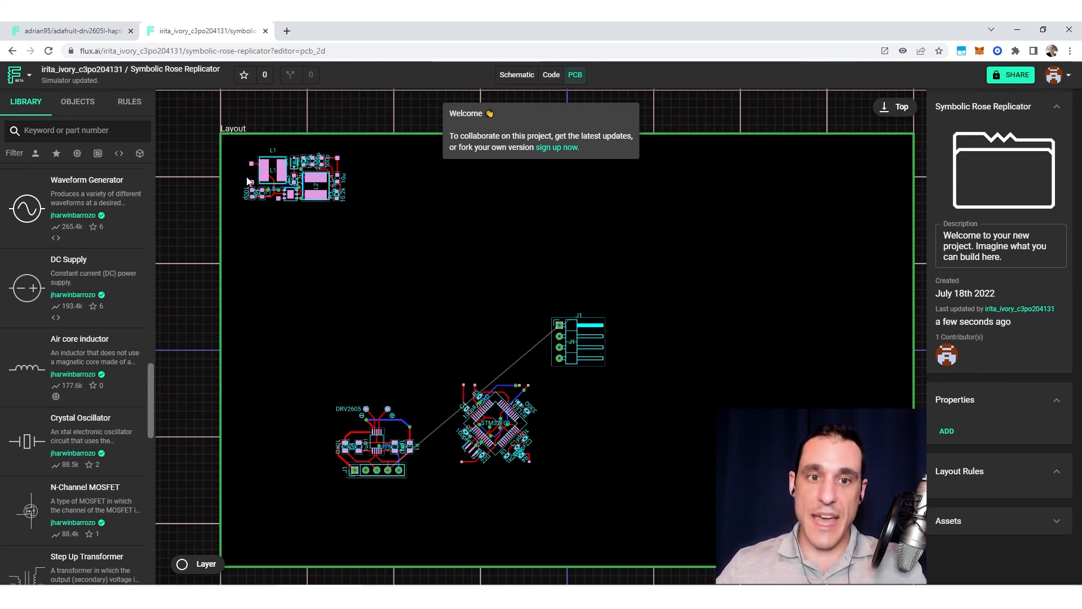
mouse_move(304, 224)
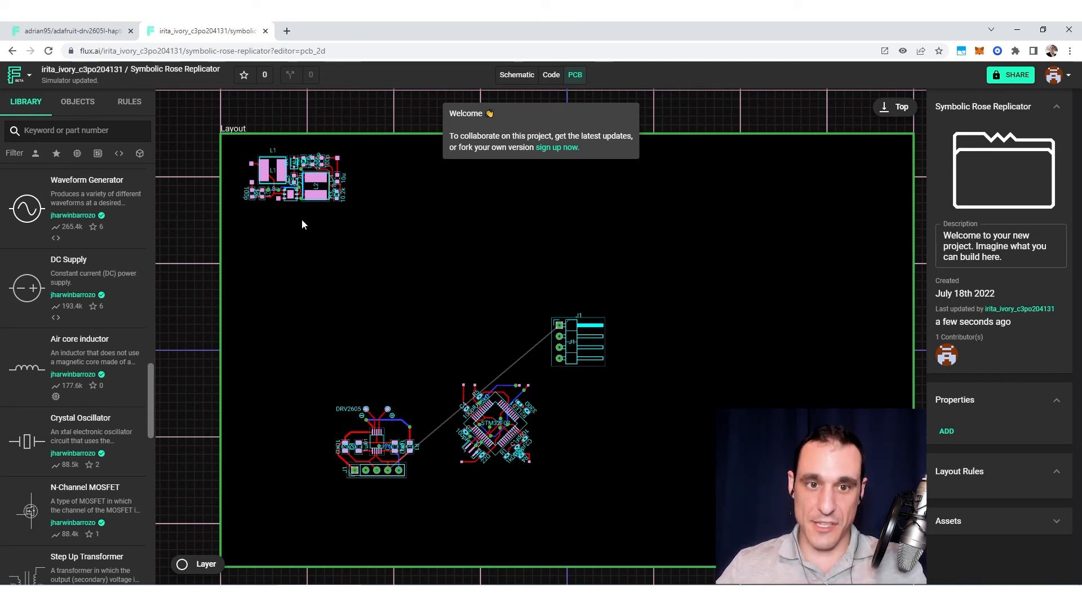
mouse_move(332, 239)
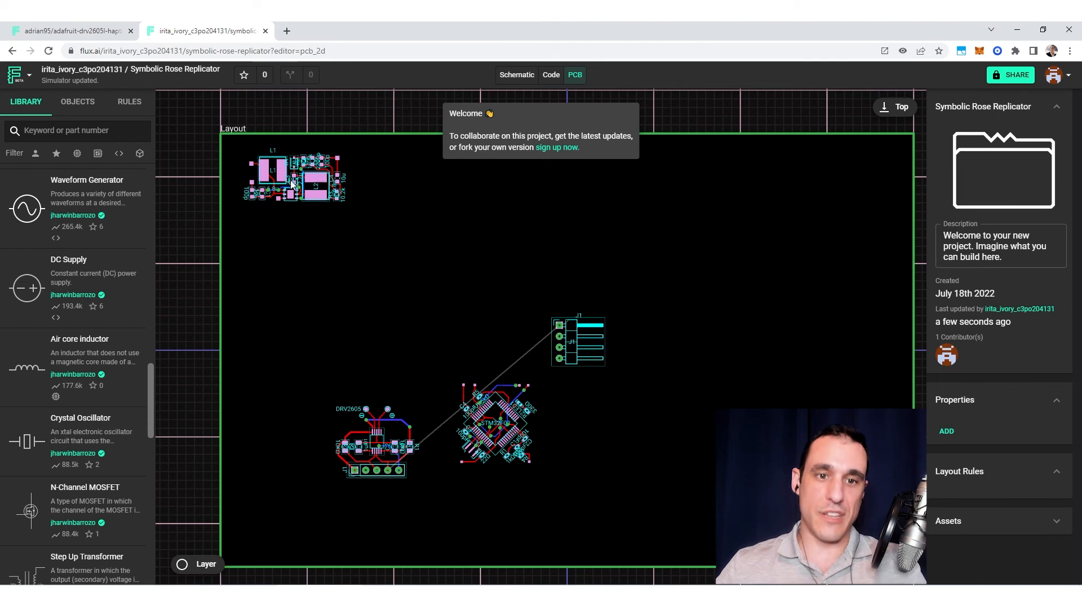
Step: Move the L1 regulator sublayout from the top-left to sit beside connector J1
left_click_drag(294, 178, 366, 338)
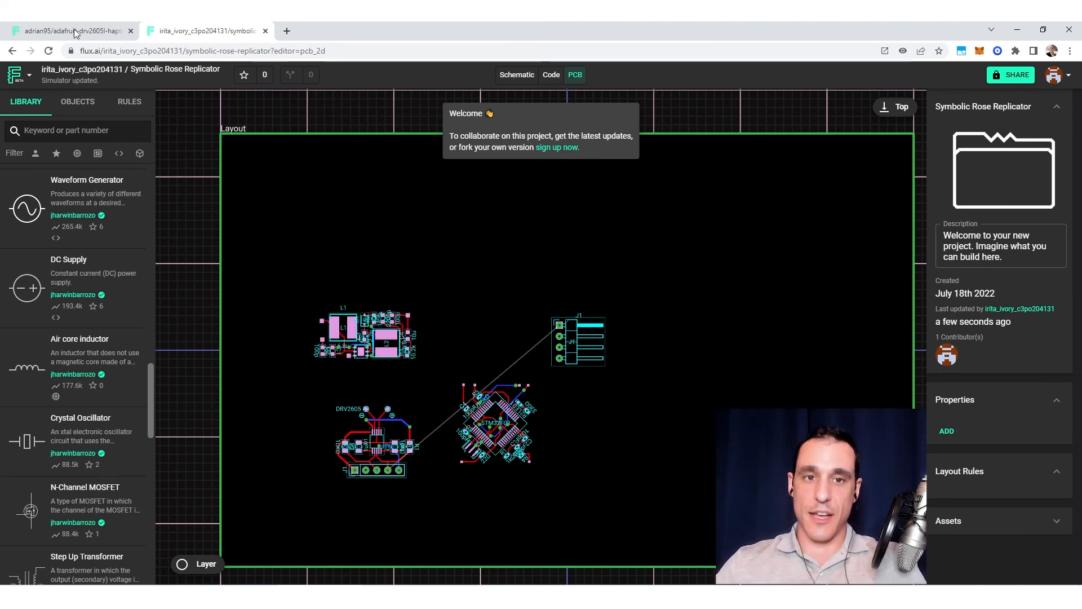
Step: Switch to the Adafruit DRV2605L Haptic Controller Breakout project's schematic
left_click(73, 30)
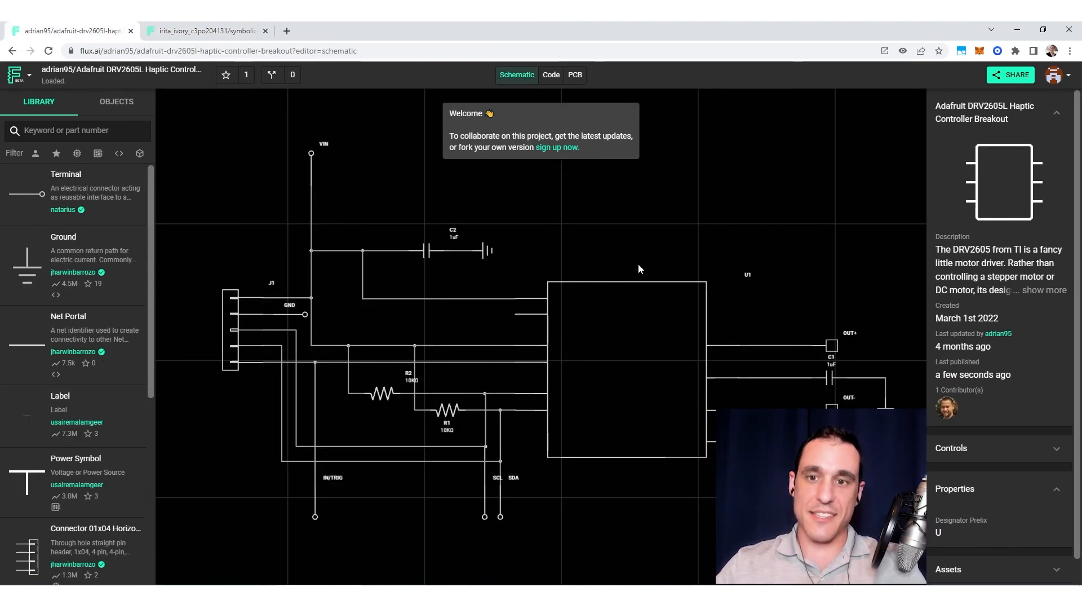